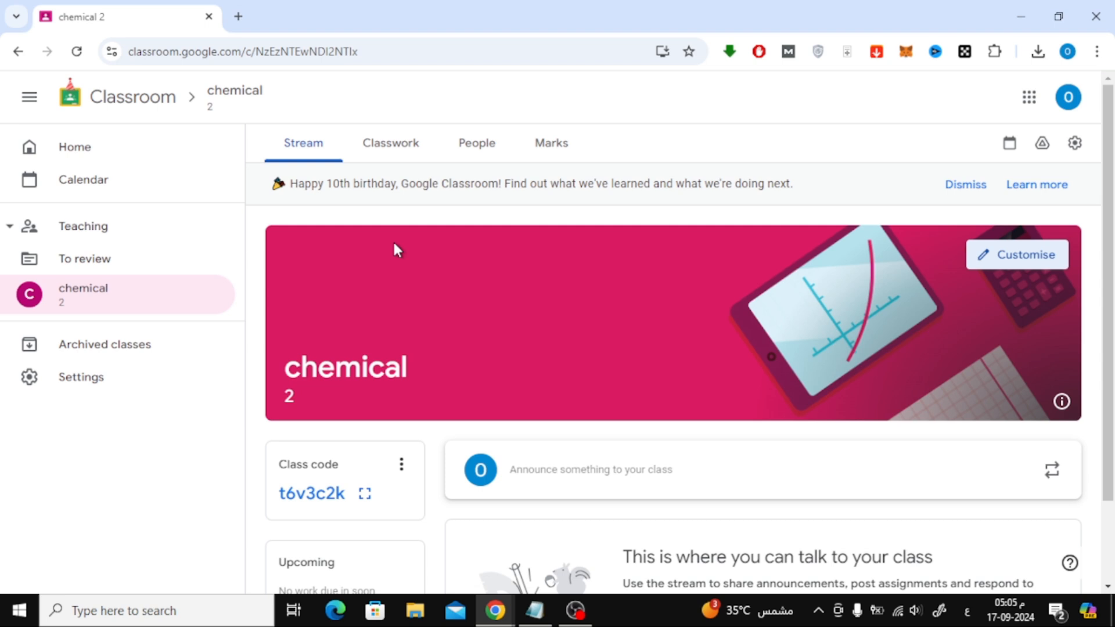
On the chemical 2 class's Classwork page, open the Create menu of new work types.
click(390, 143)
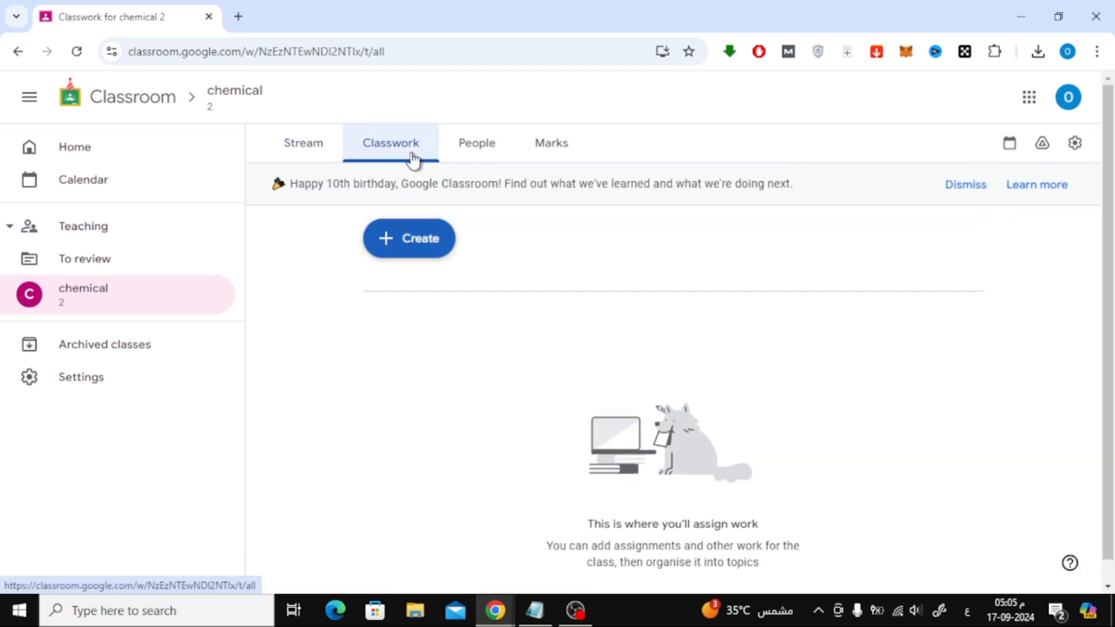
mouse_move(424, 149)
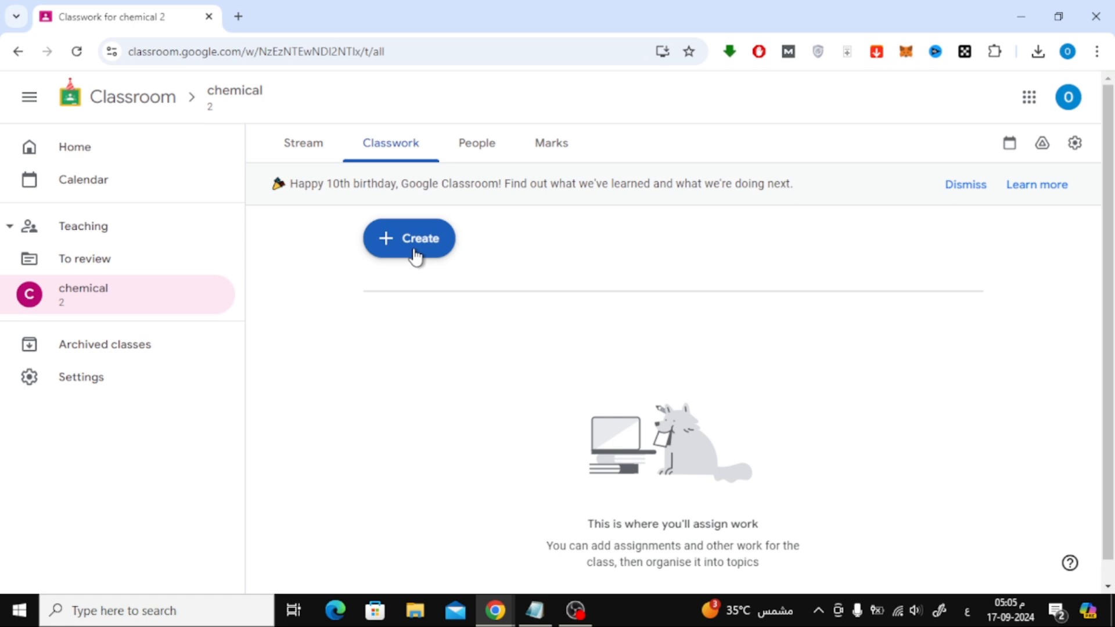
click(409, 238)
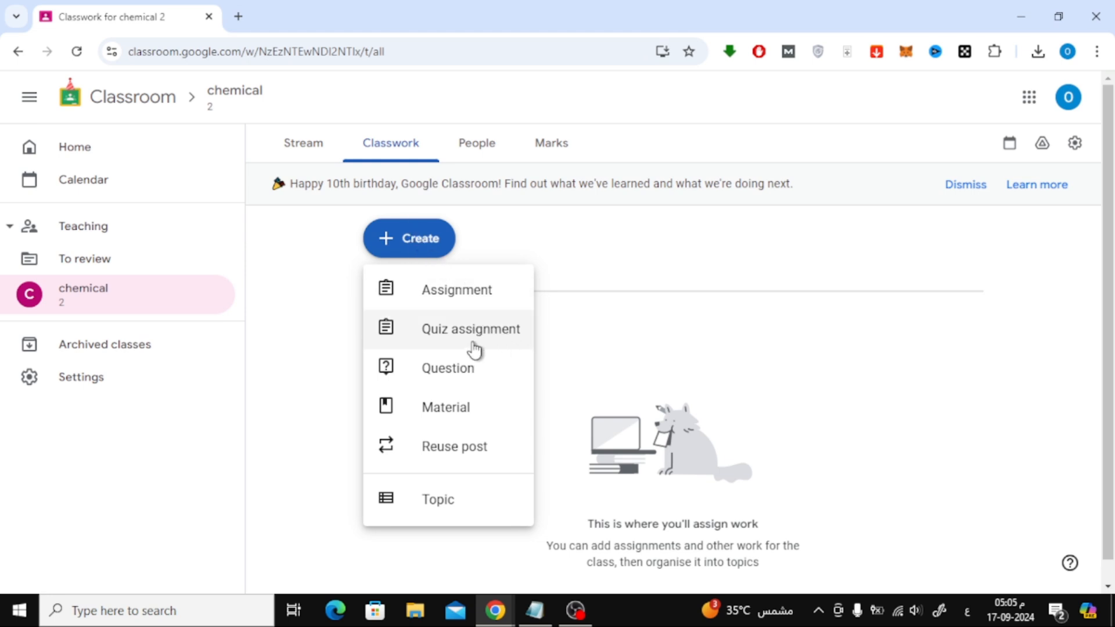
mouse_move(497, 342)
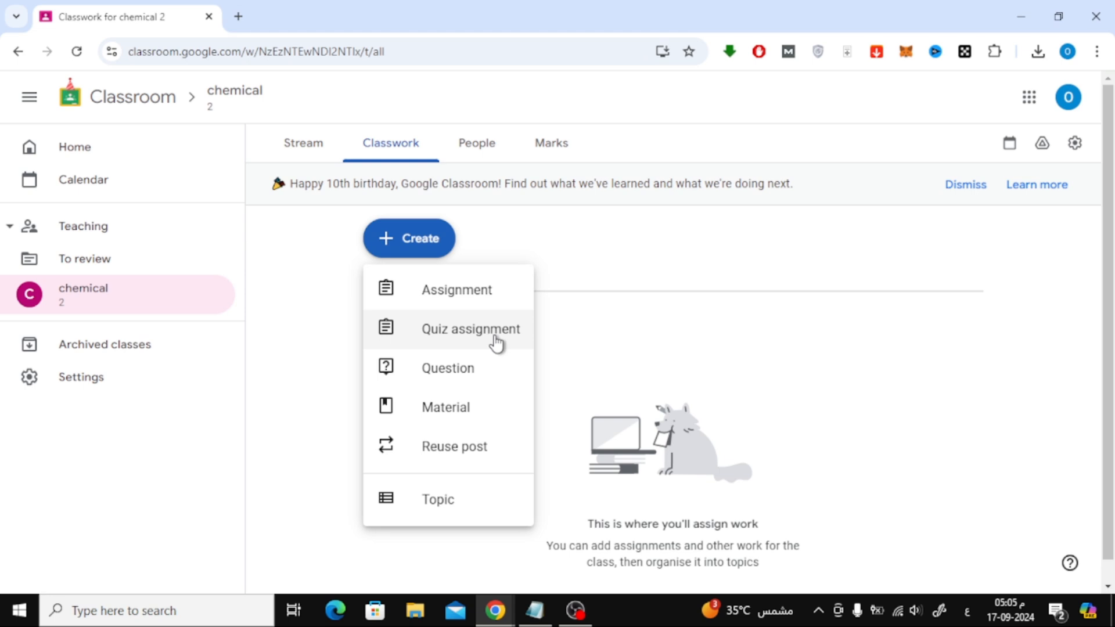
Start a Quiz assignment titled 'Quiz 1' with a blank Google Forms quiz attached.
click(457, 289)
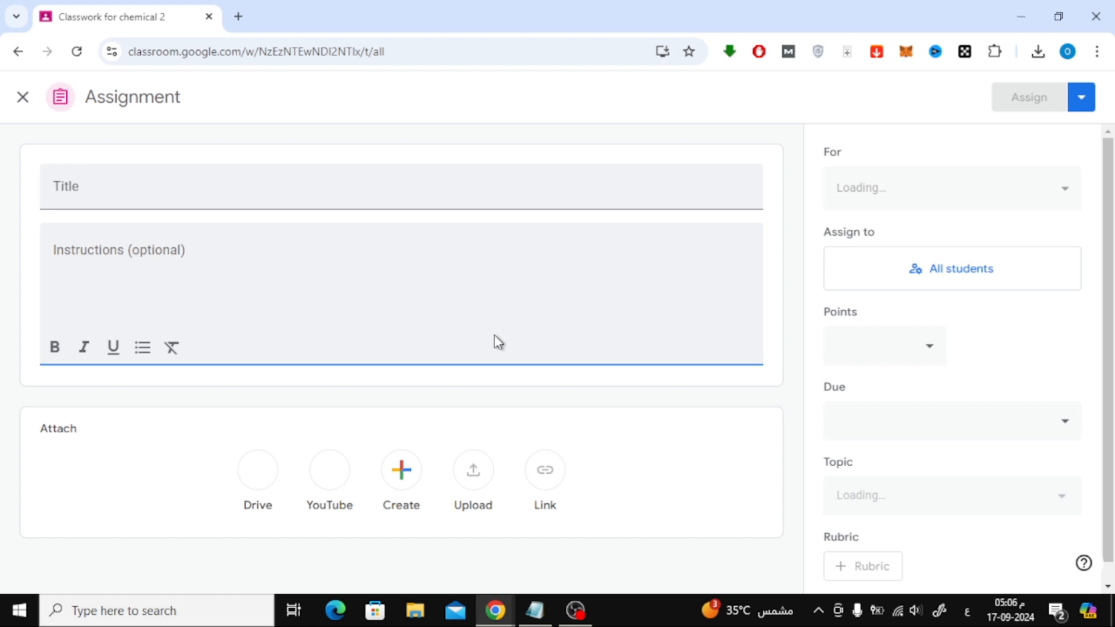
text(Q)
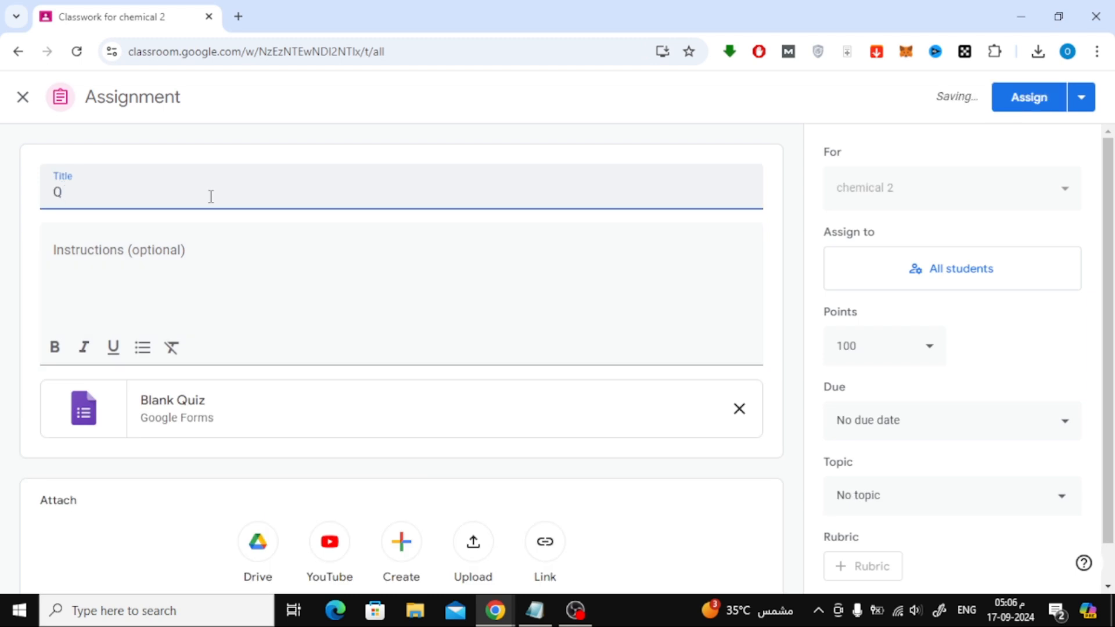
text(uiz 1)
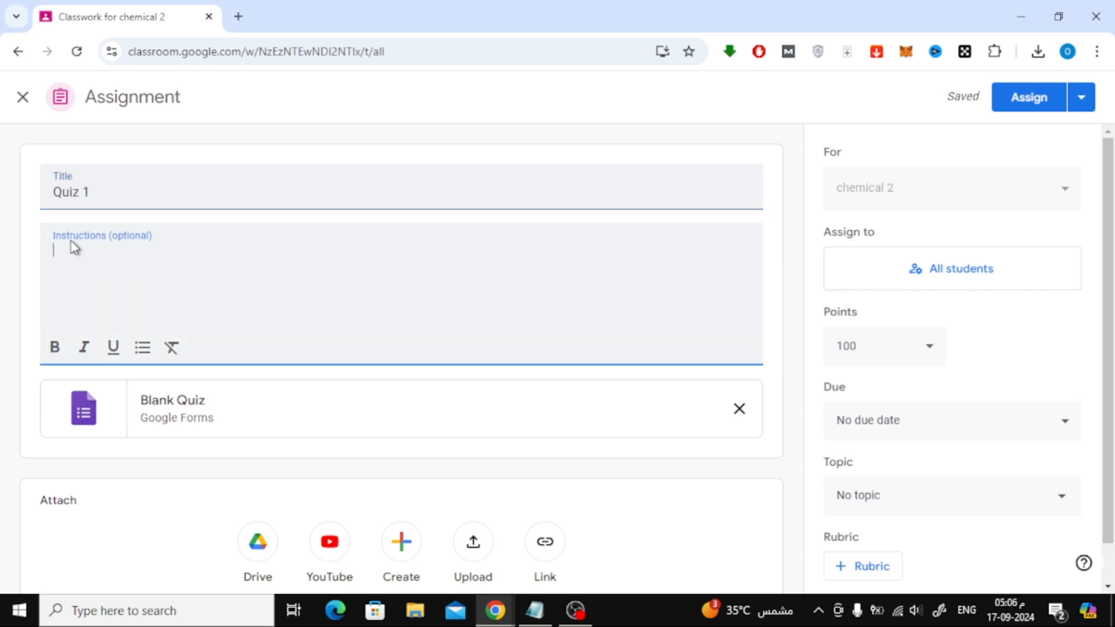
mouse_move(9, 236)
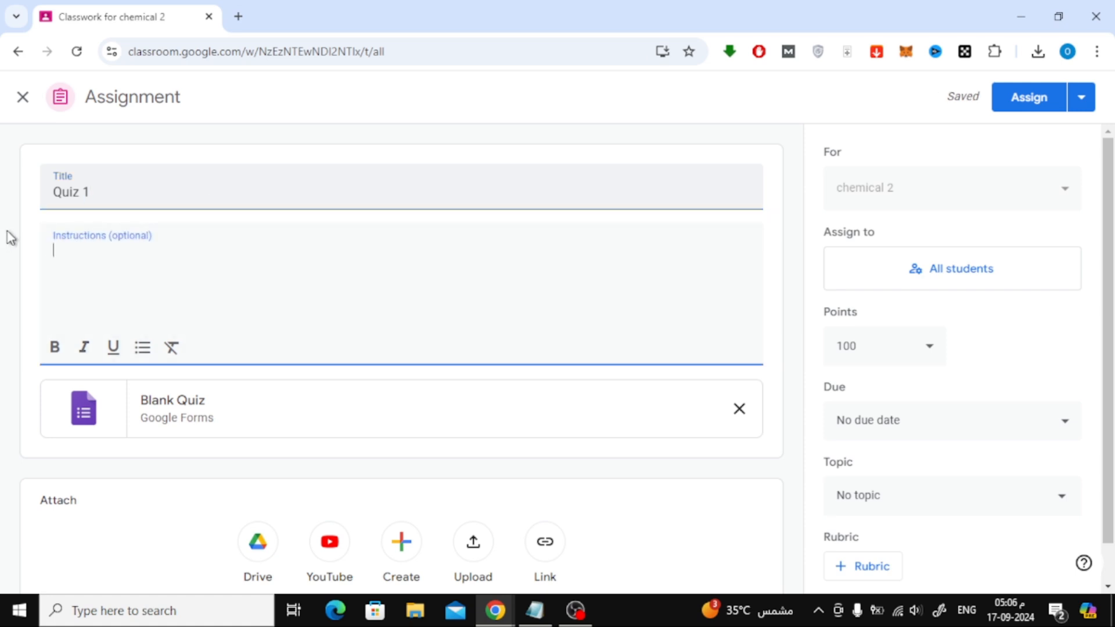
scroll(down, 3)
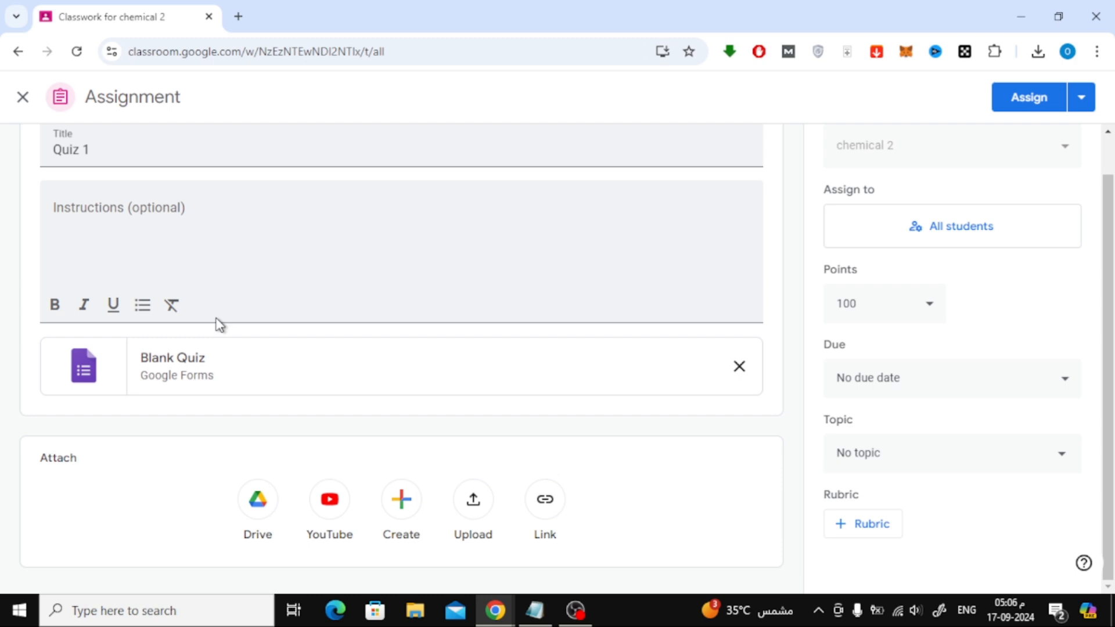
mouse_move(178, 361)
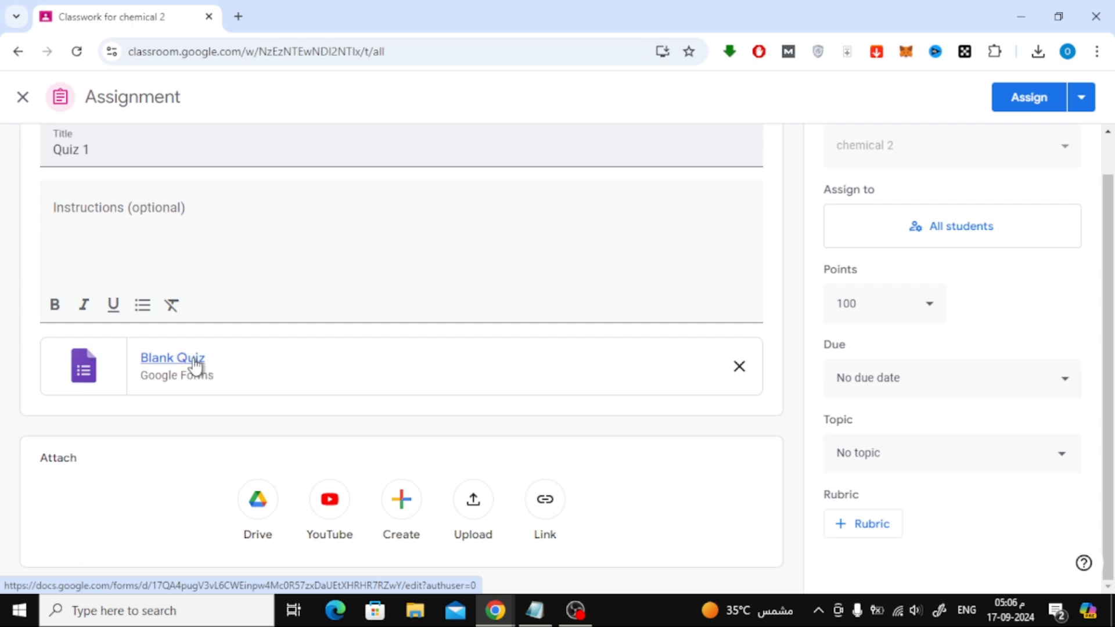
Open the attached blank quiz, rename the form 'Quiz 1', and bring up the question notes.
click(172, 358)
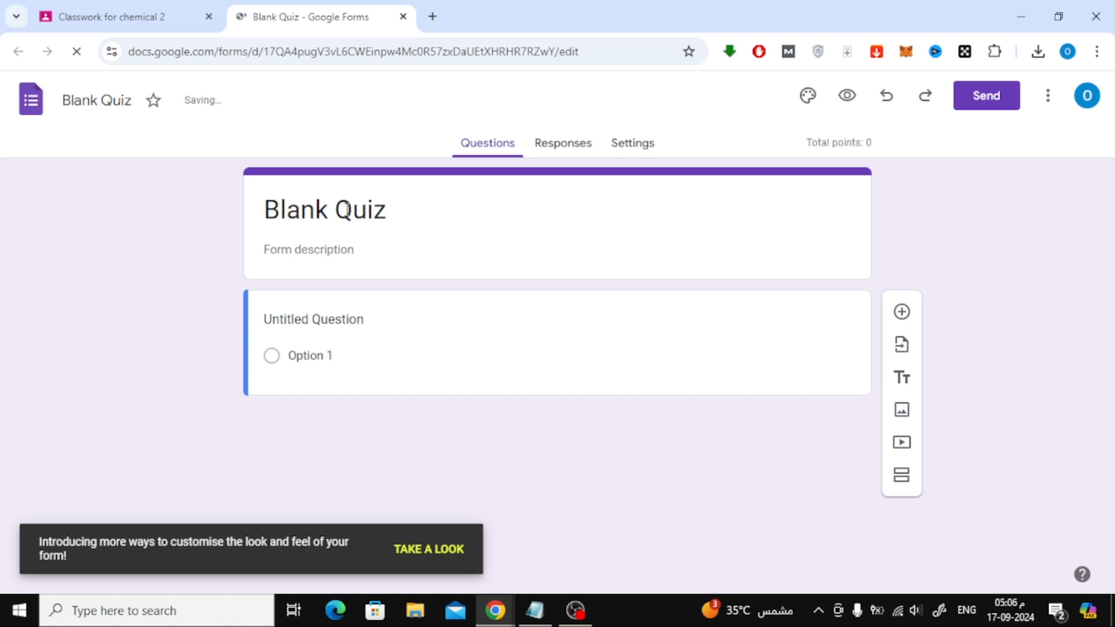
click(335, 210)
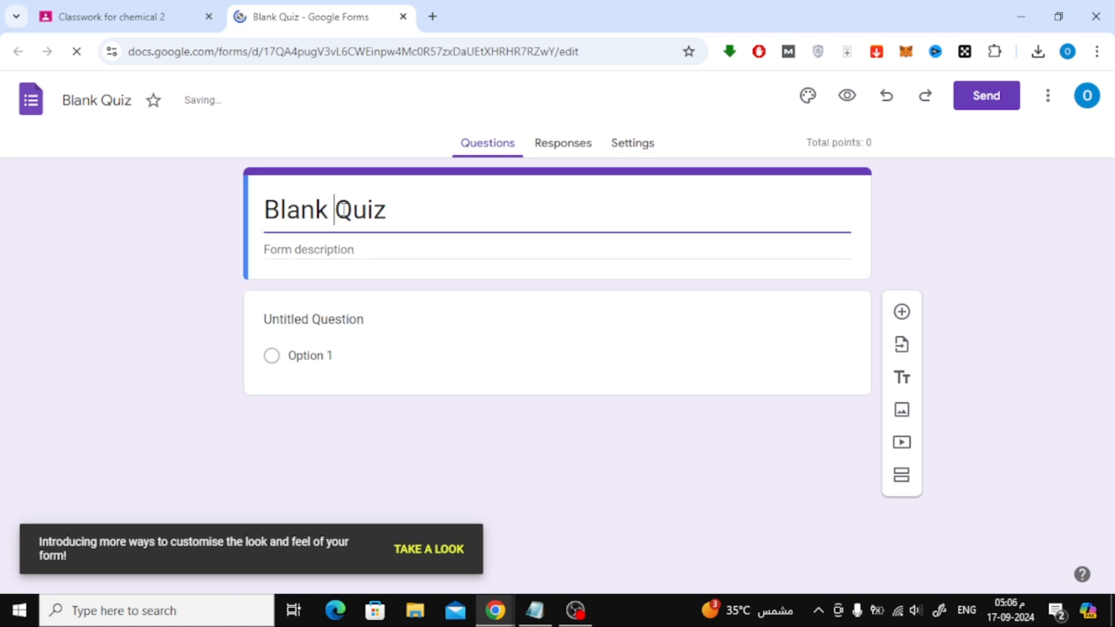
text(Quiz 1)
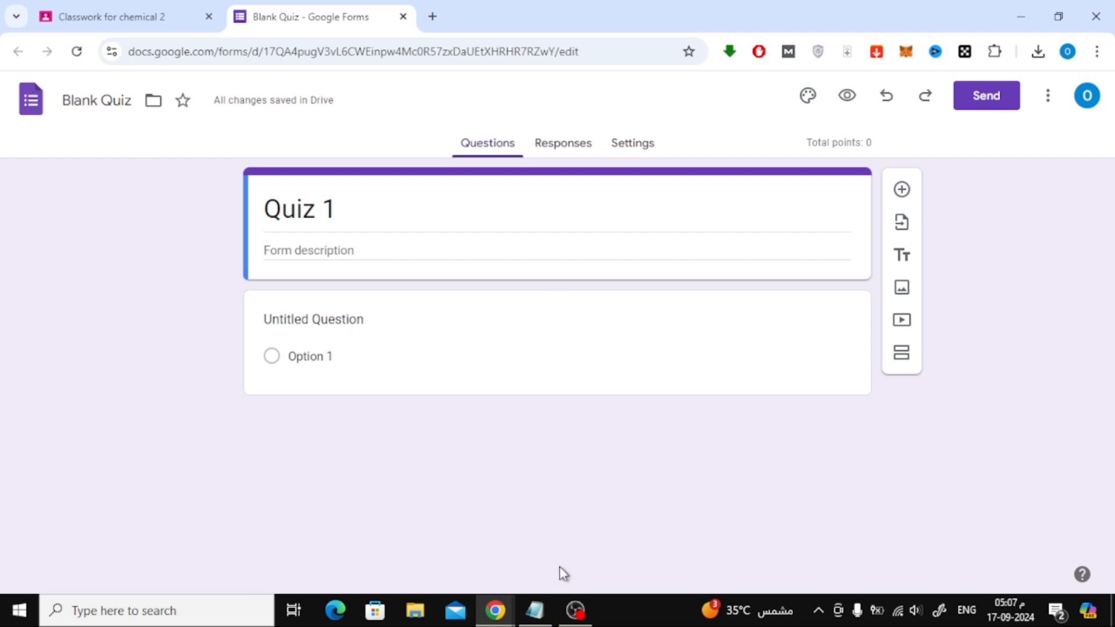
click(534, 611)
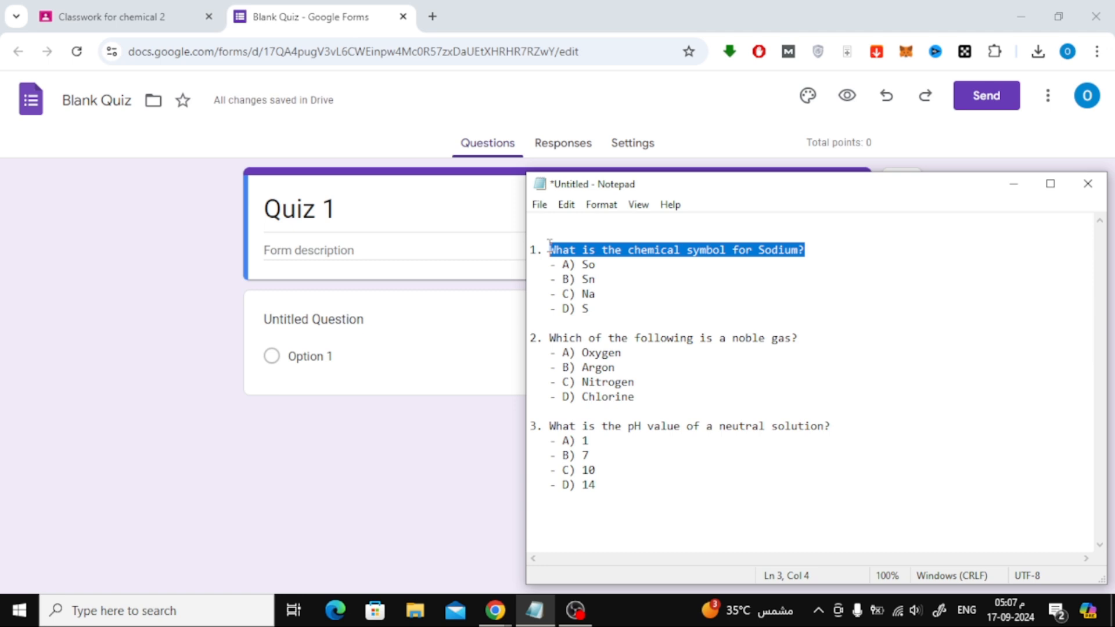
Enter question 1, 'What is the chemical symbol for Sodium?', with options So, Sn, Na, S.
click(574, 250)
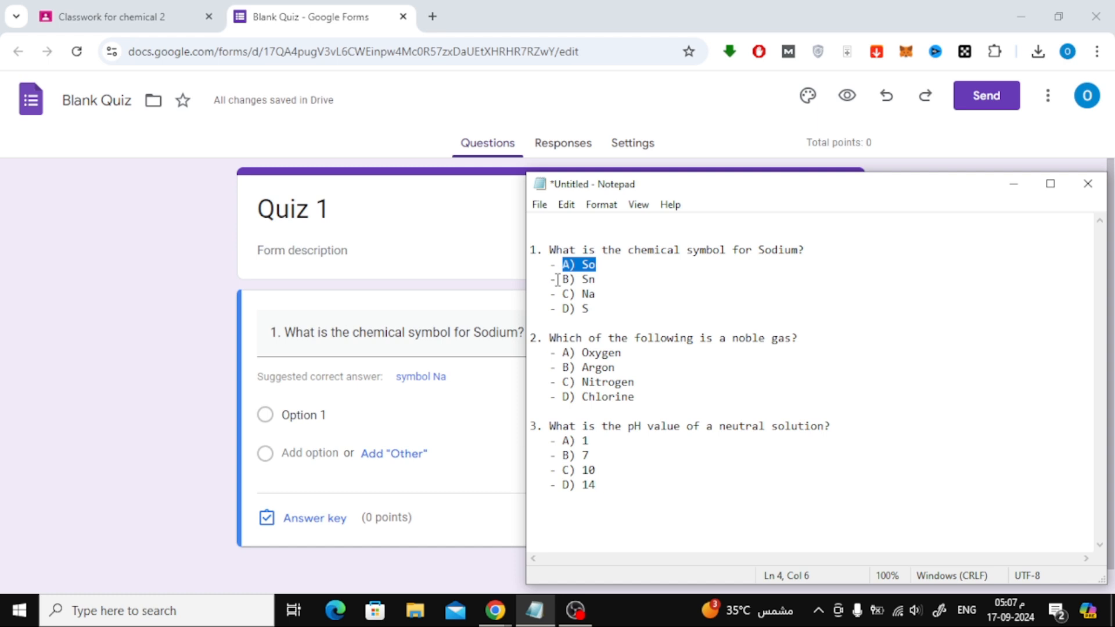
click(320, 415)
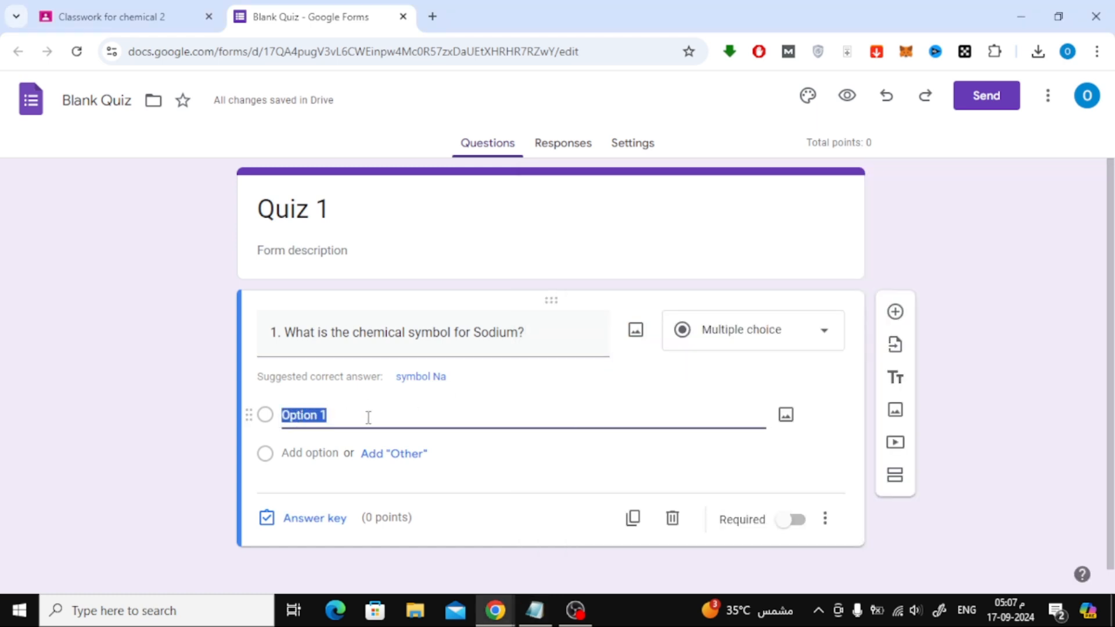
text(A) So)
text(C) Na)
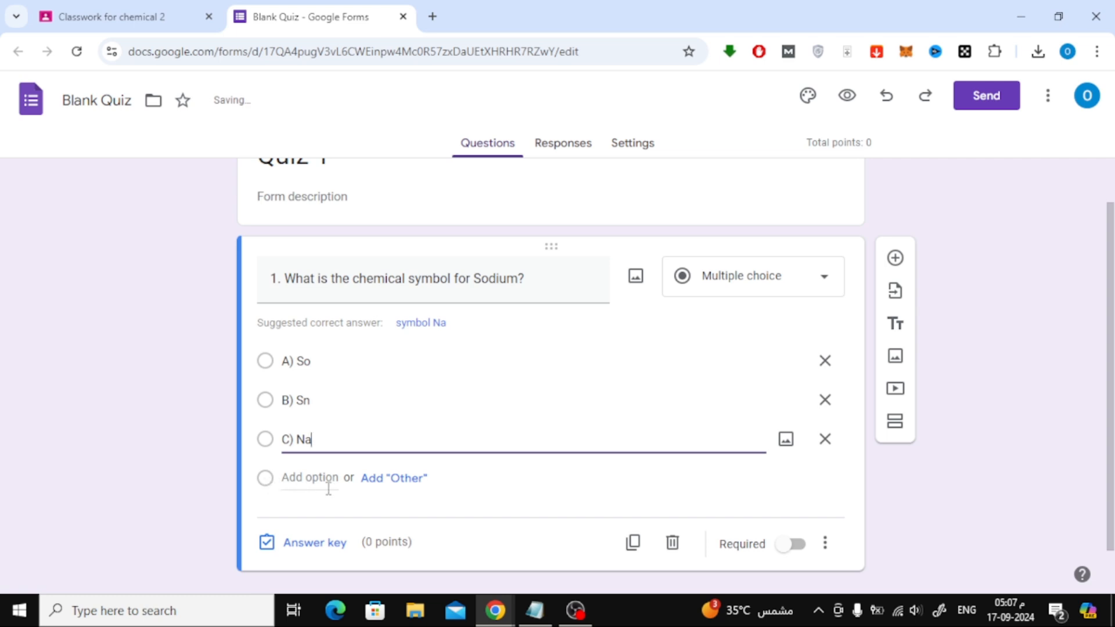
click(534, 610)
text(D) S)
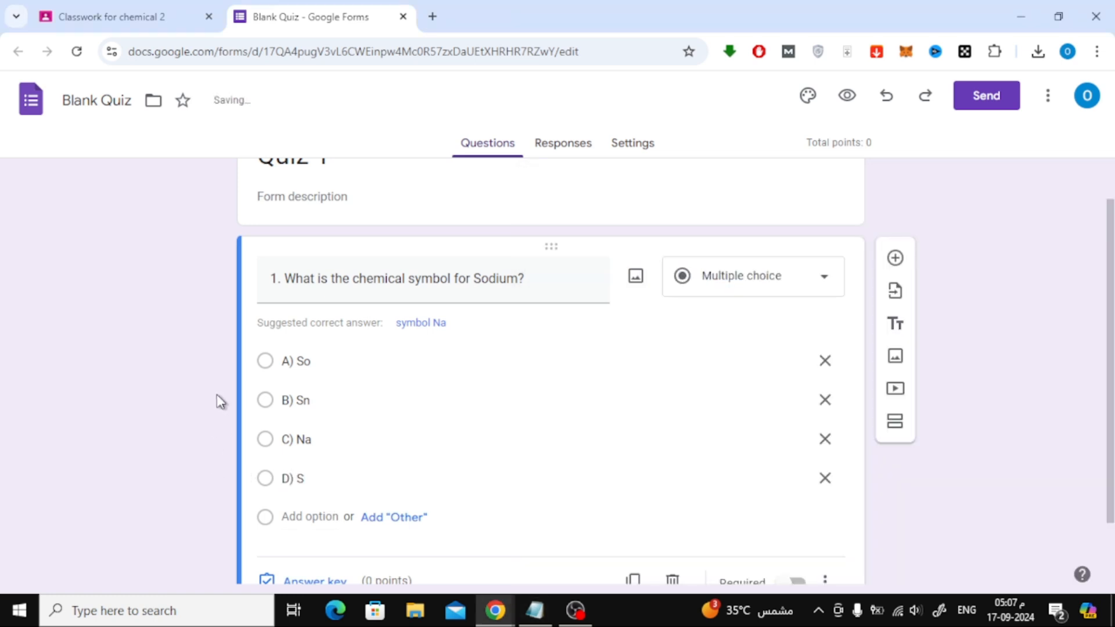
scroll(down, 3)
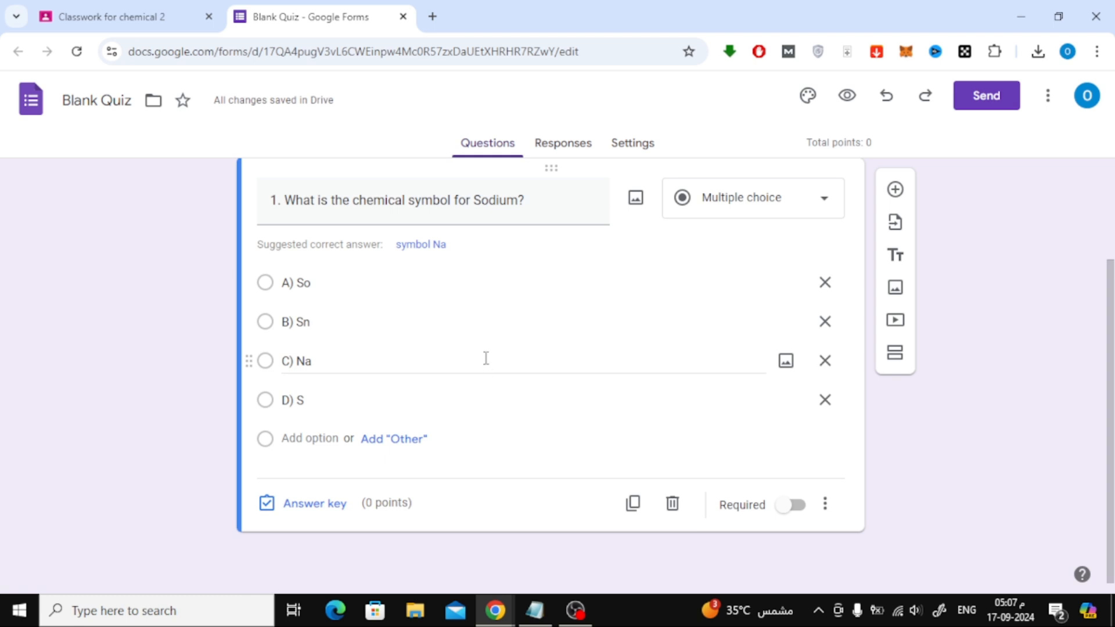
mouse_move(437, 362)
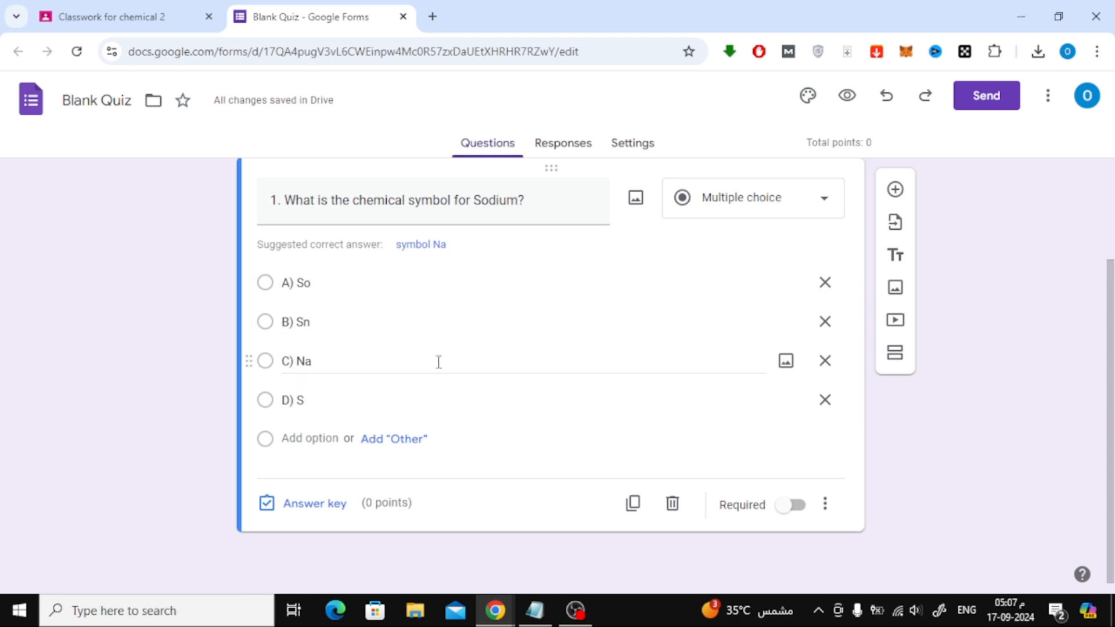
mouse_move(314, 503)
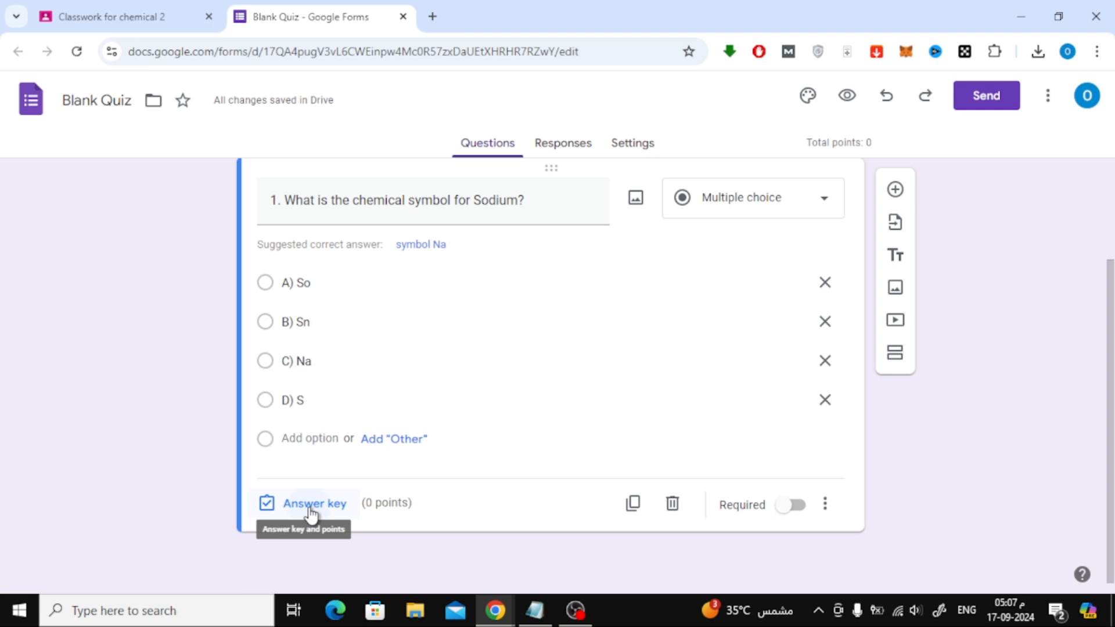
Set Na as question 1's correct answer, worth 5 points, and make it required.
click(313, 504)
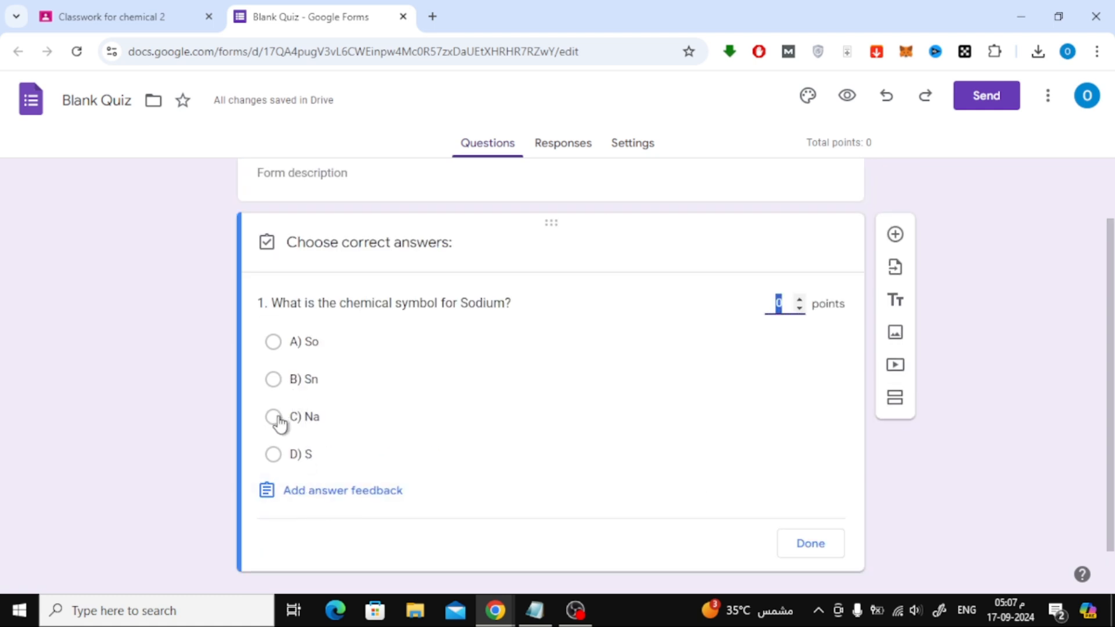
click(273, 417)
text(5)
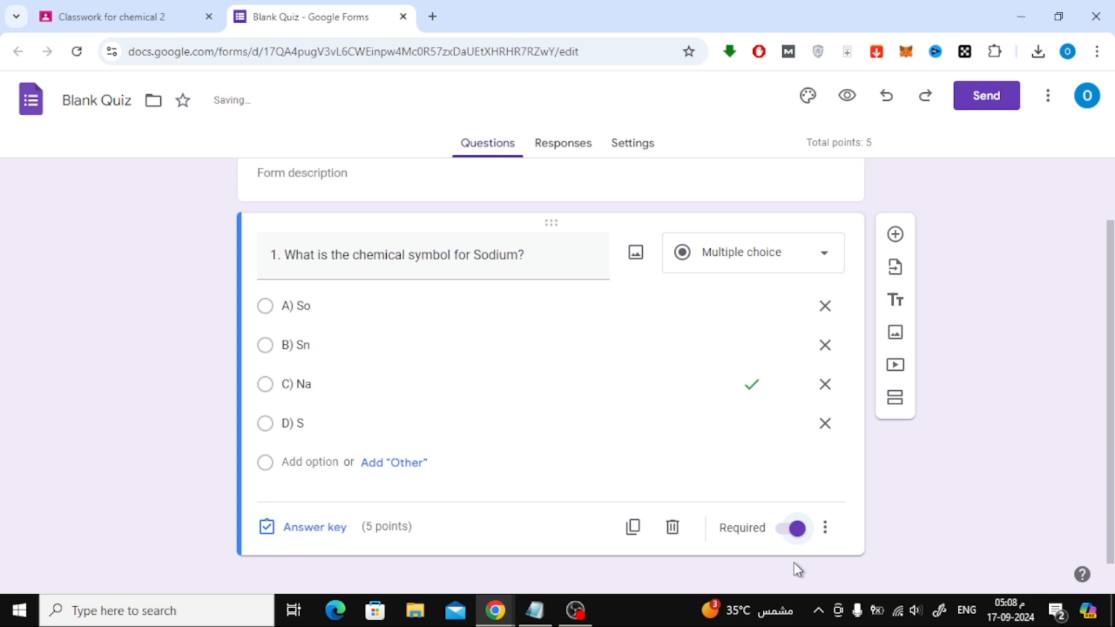
click(791, 528)
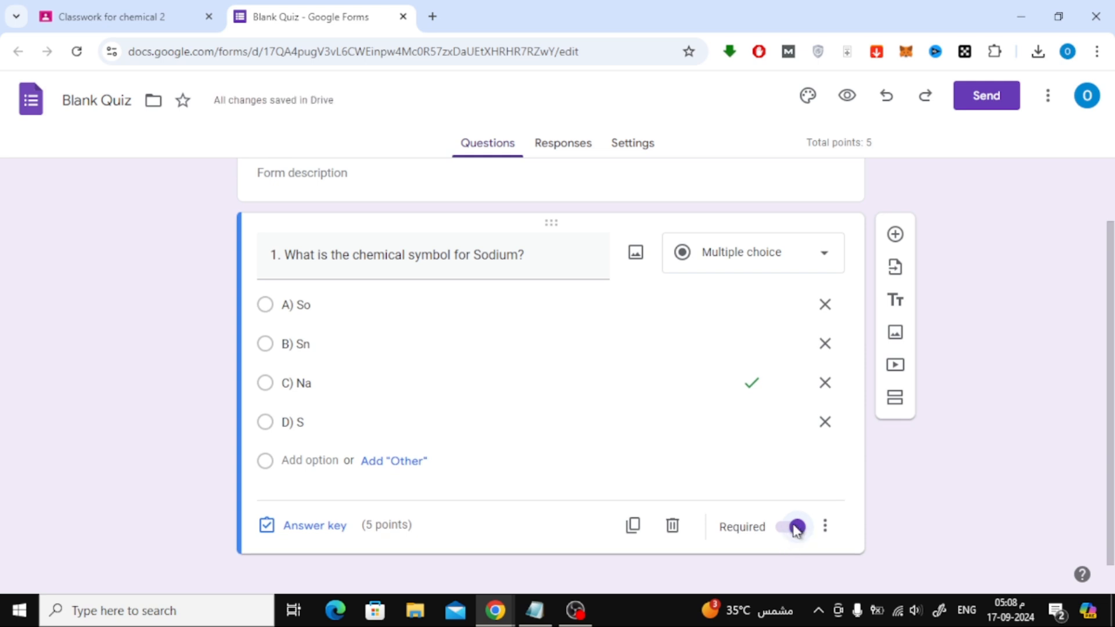
click(791, 527)
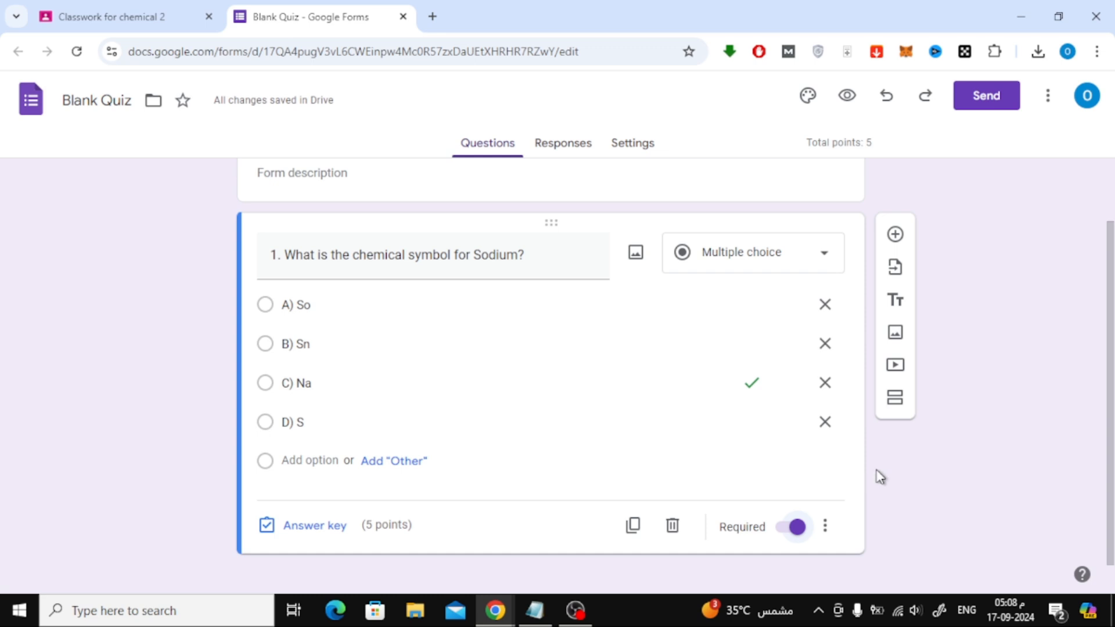
mouse_move(894, 234)
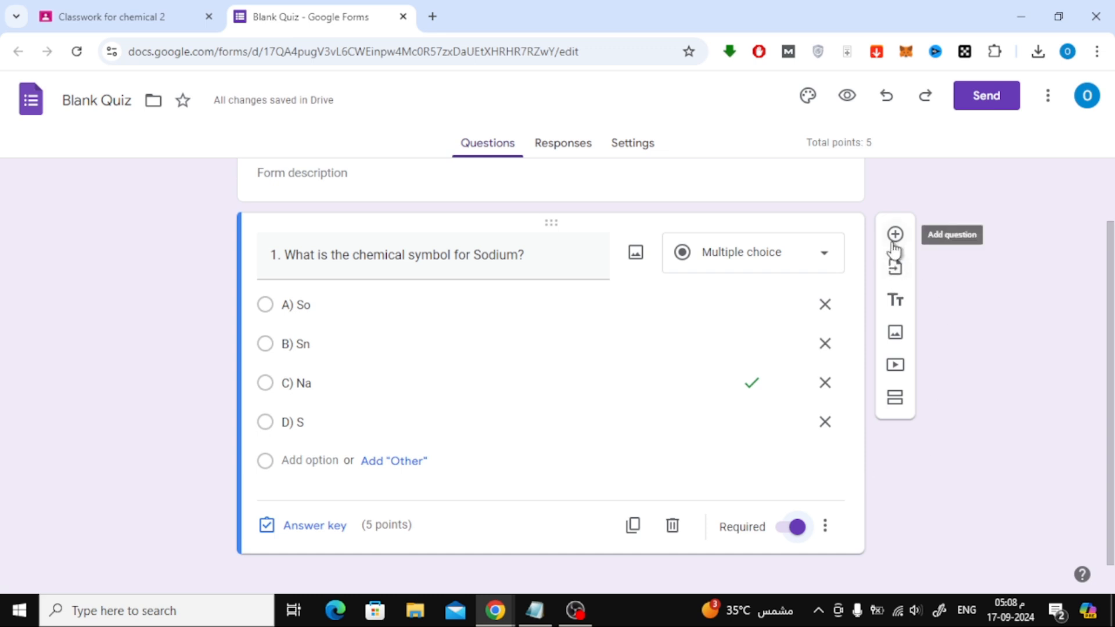
Add question 2, 'Which of the following is a noble gas?', as a short-answer question.
click(895, 234)
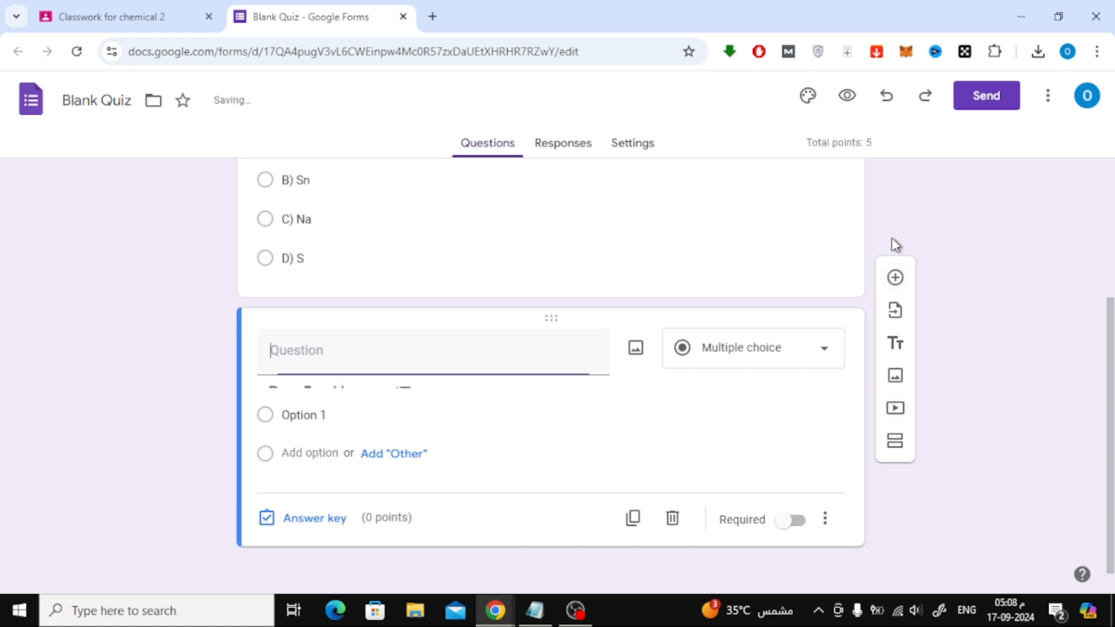
click(750, 347)
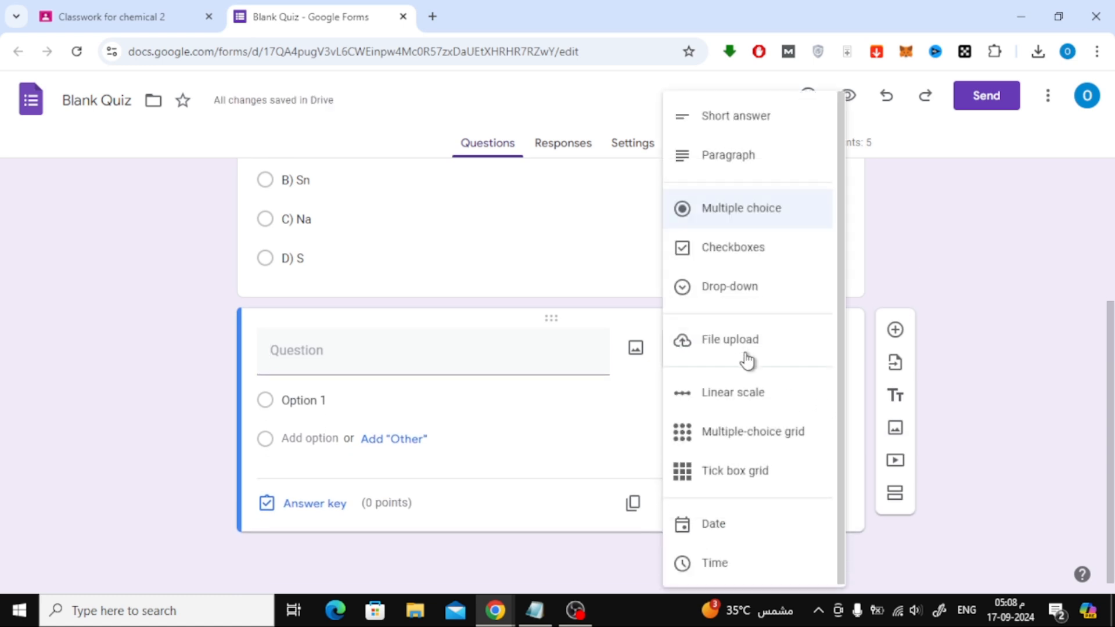
mouse_move(747, 155)
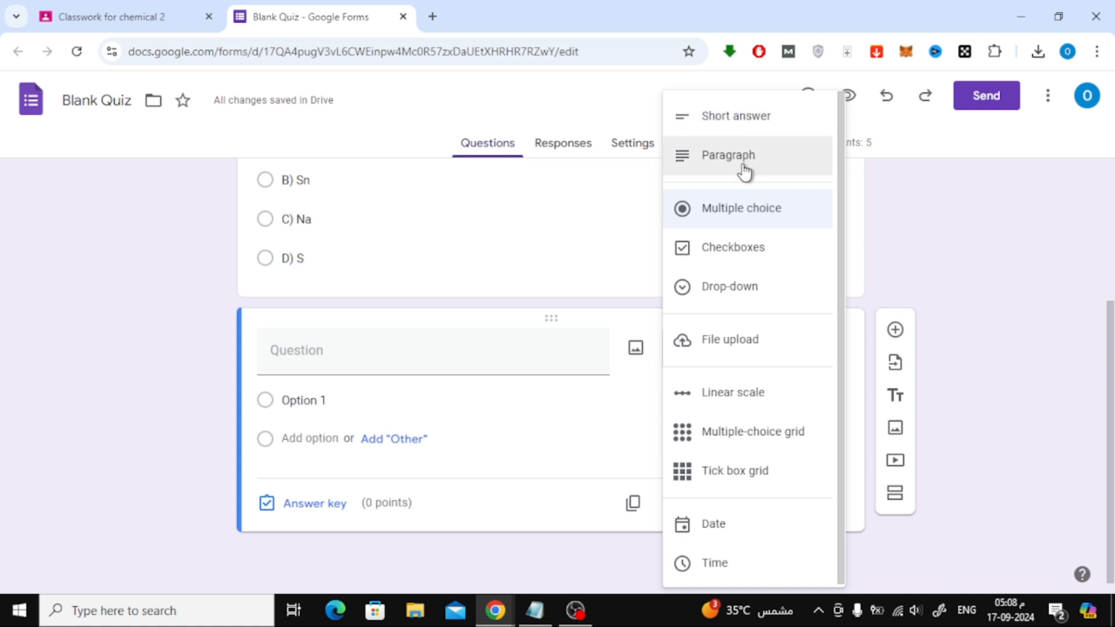
click(738, 115)
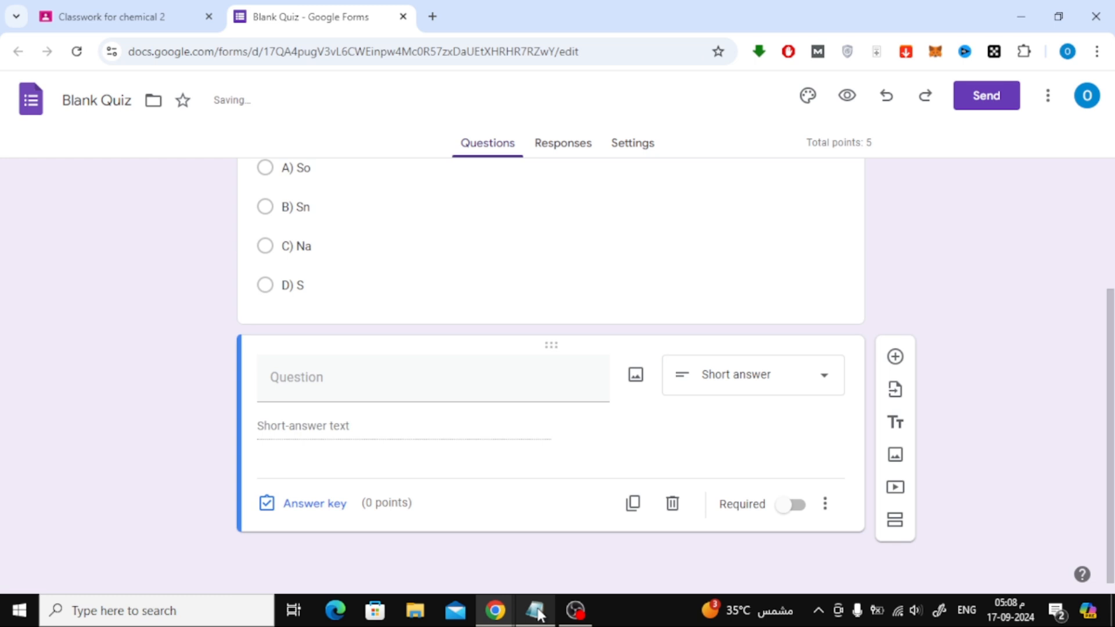
click(536, 611)
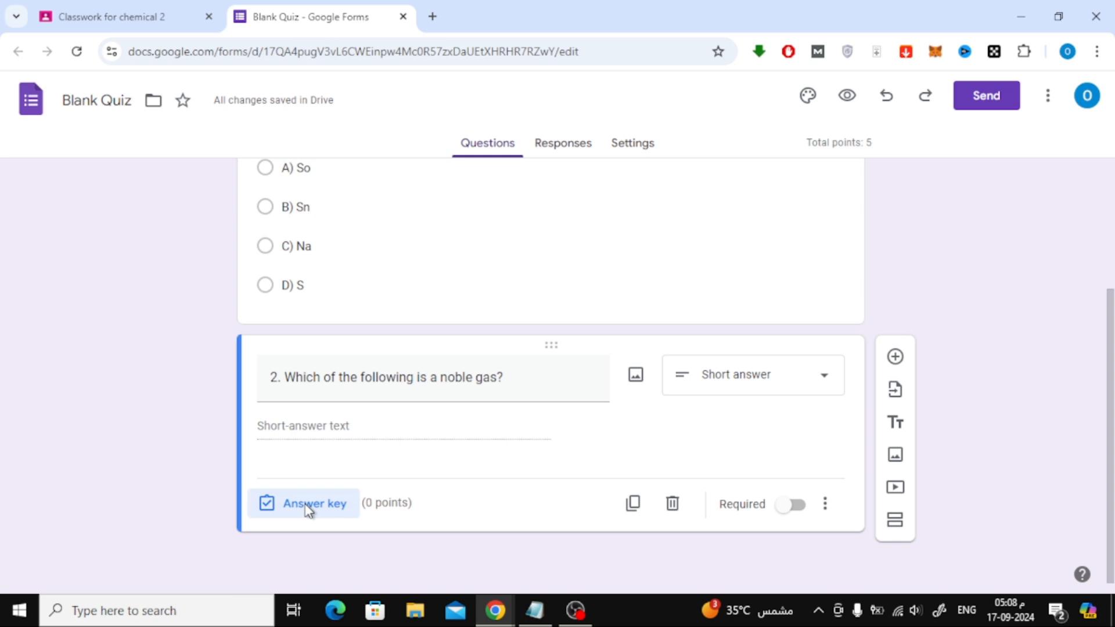
Give question 2 an answer key accepting 'Argon' and 'argon', worth 5 points.
click(313, 503)
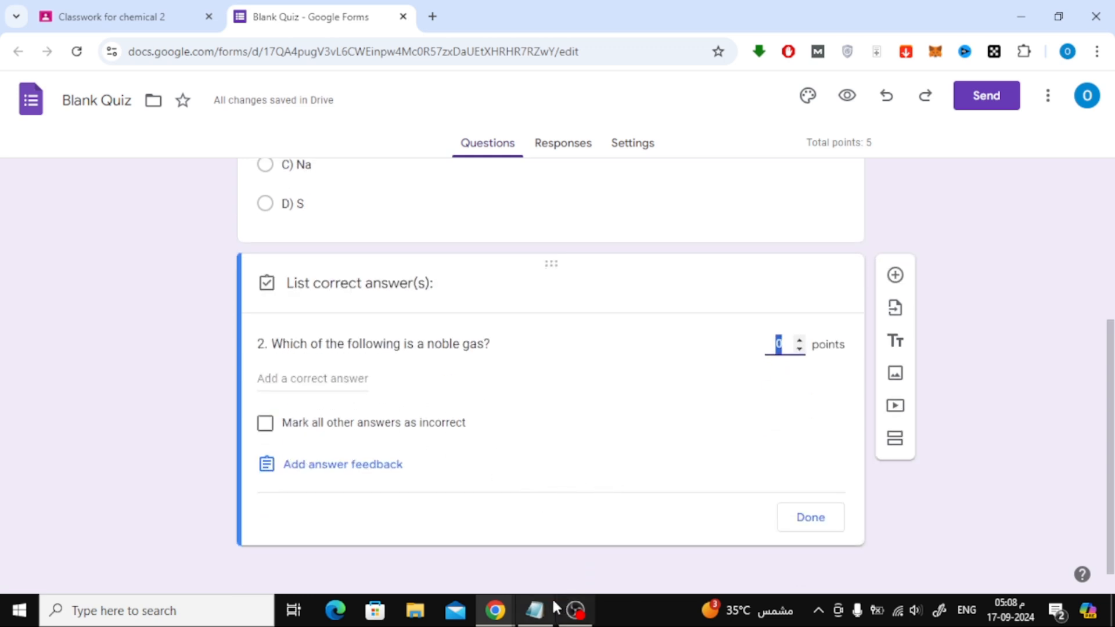
click(535, 611)
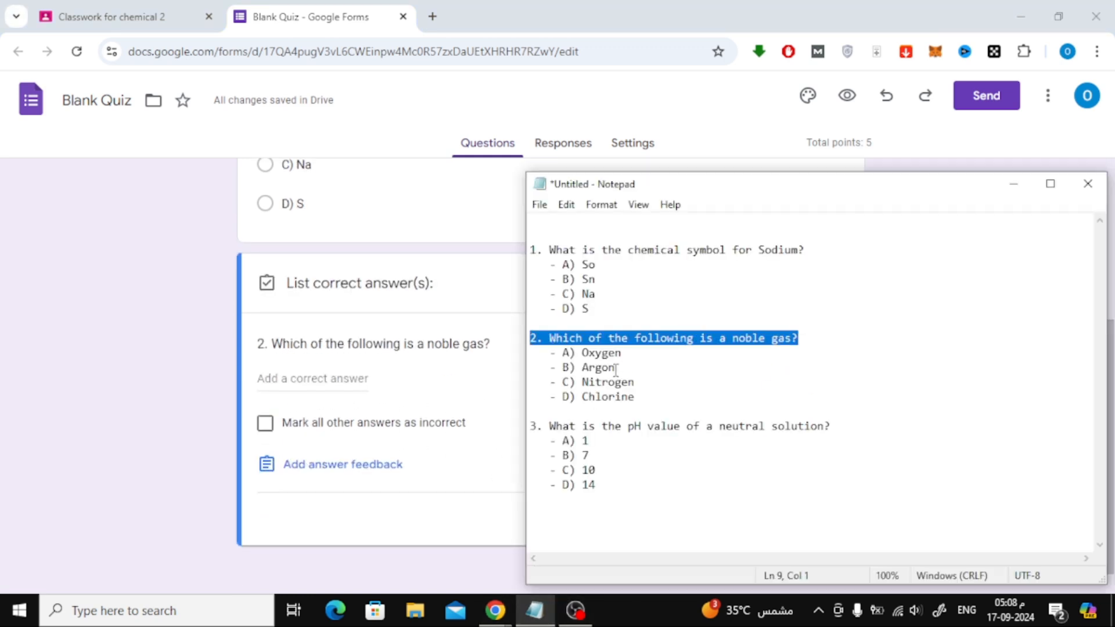
double_click(599, 368)
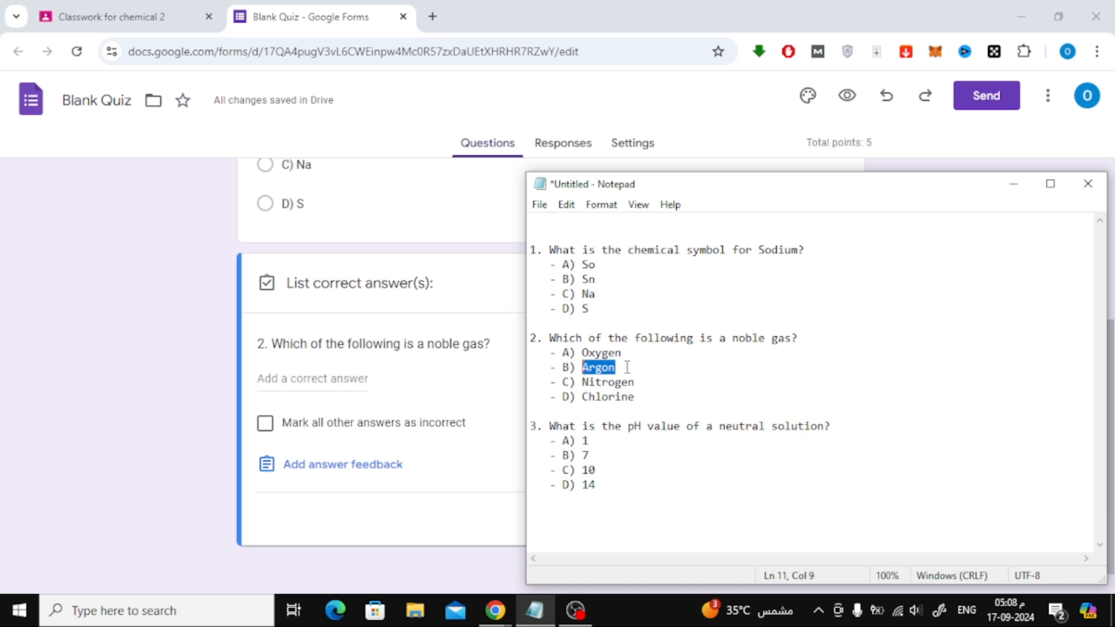
text(Argon)
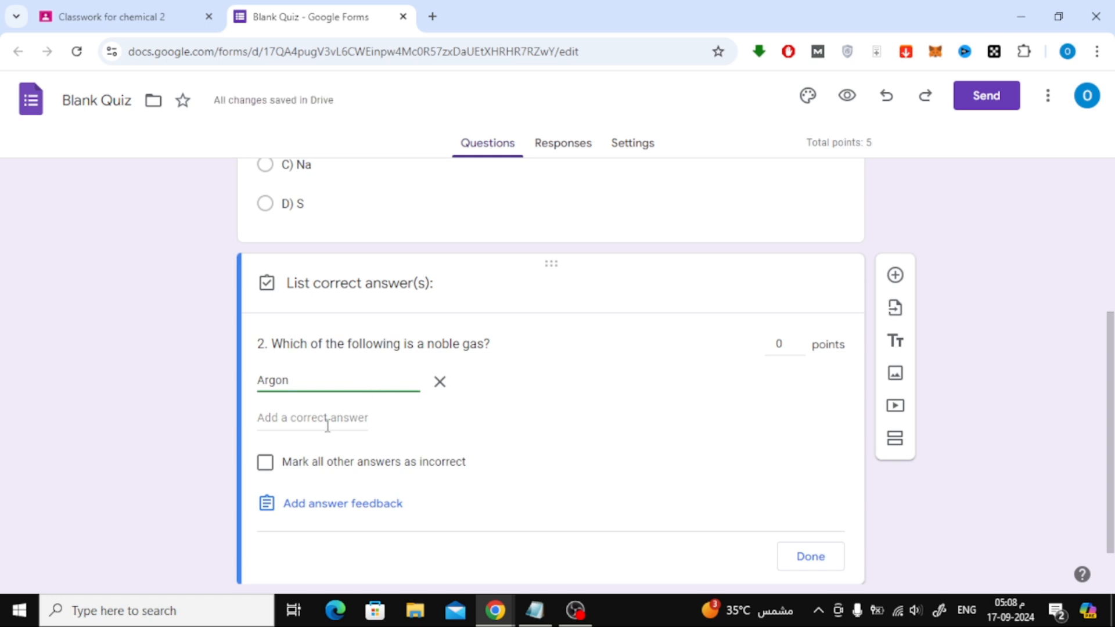
text(Argon)
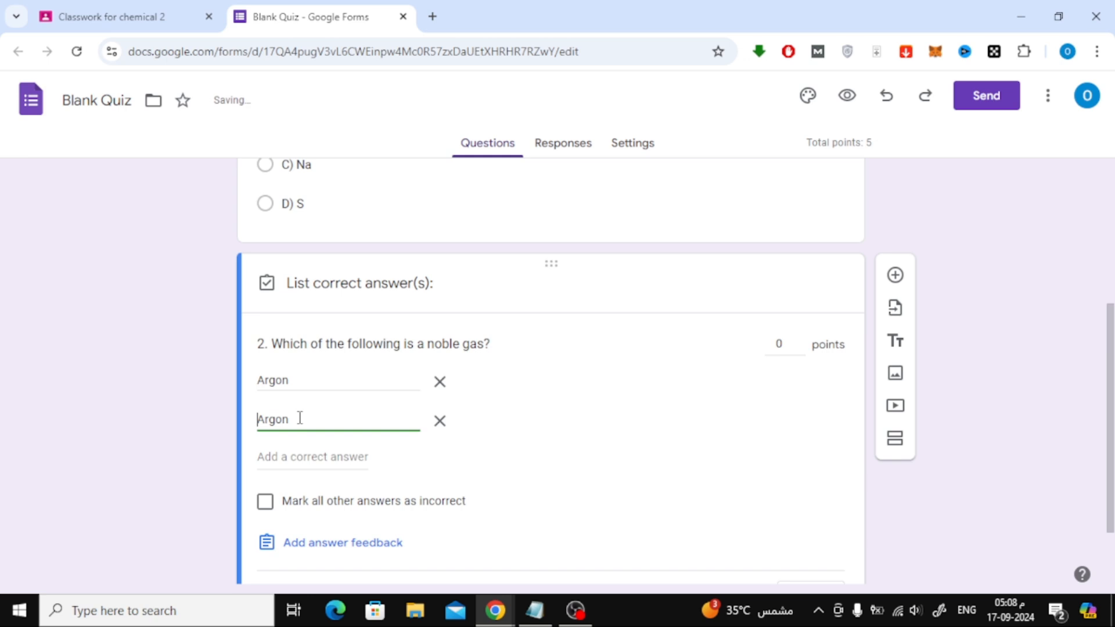
text(argon)
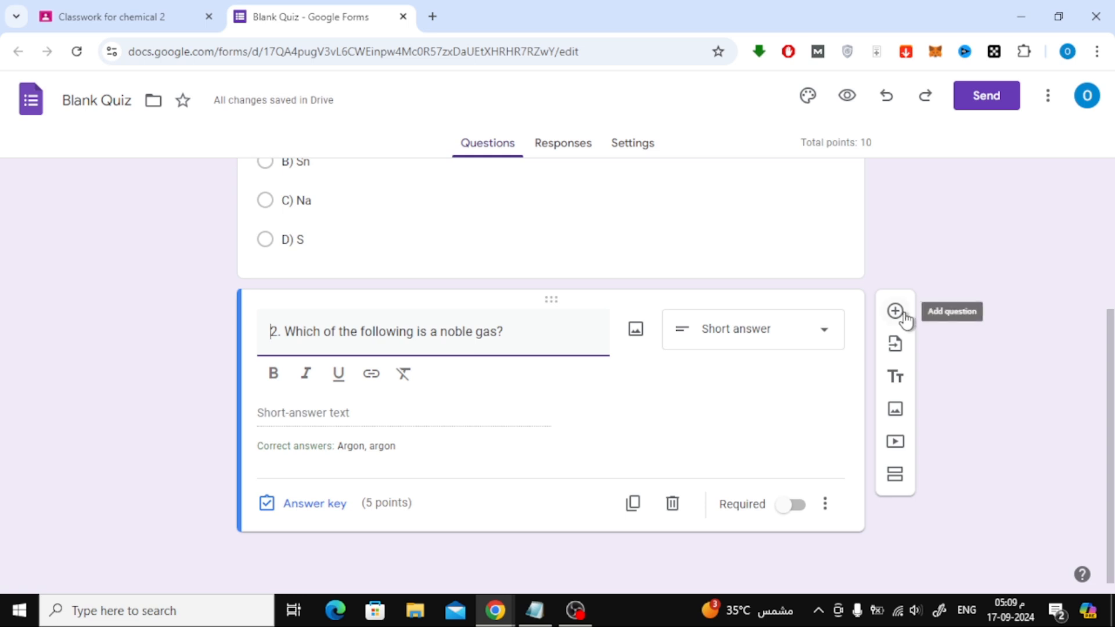
click(895, 311)
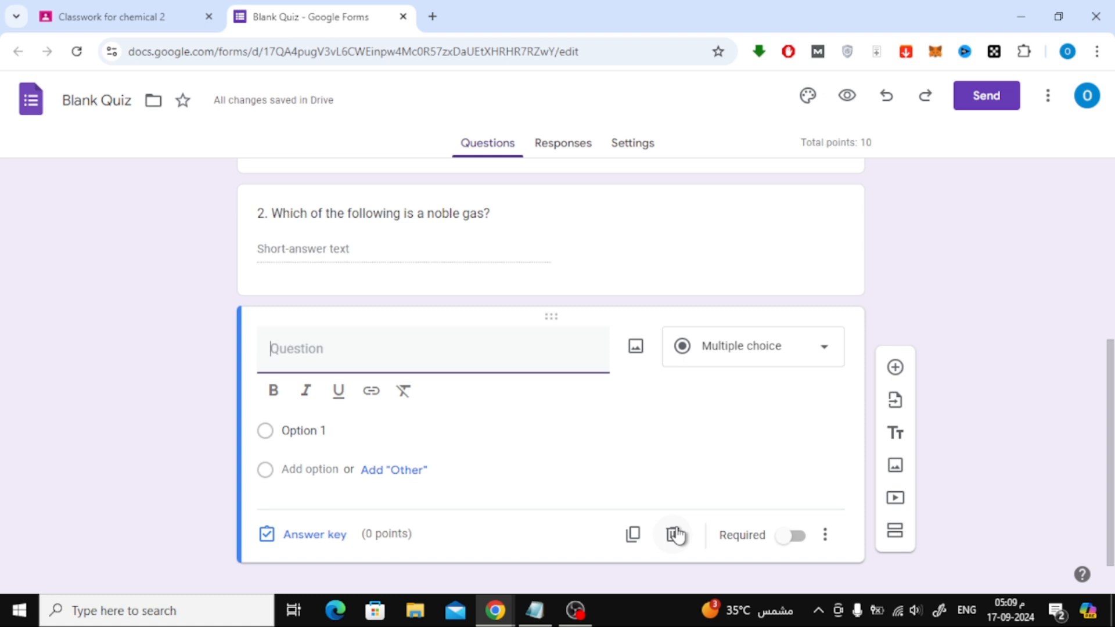
click(672, 535)
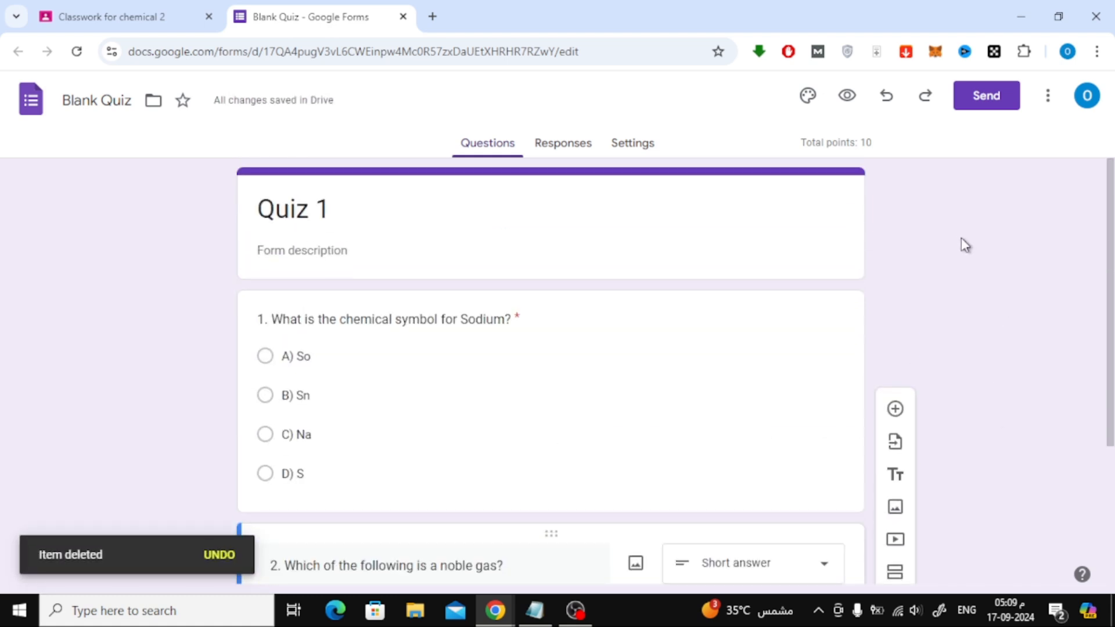
scroll(down, 3)
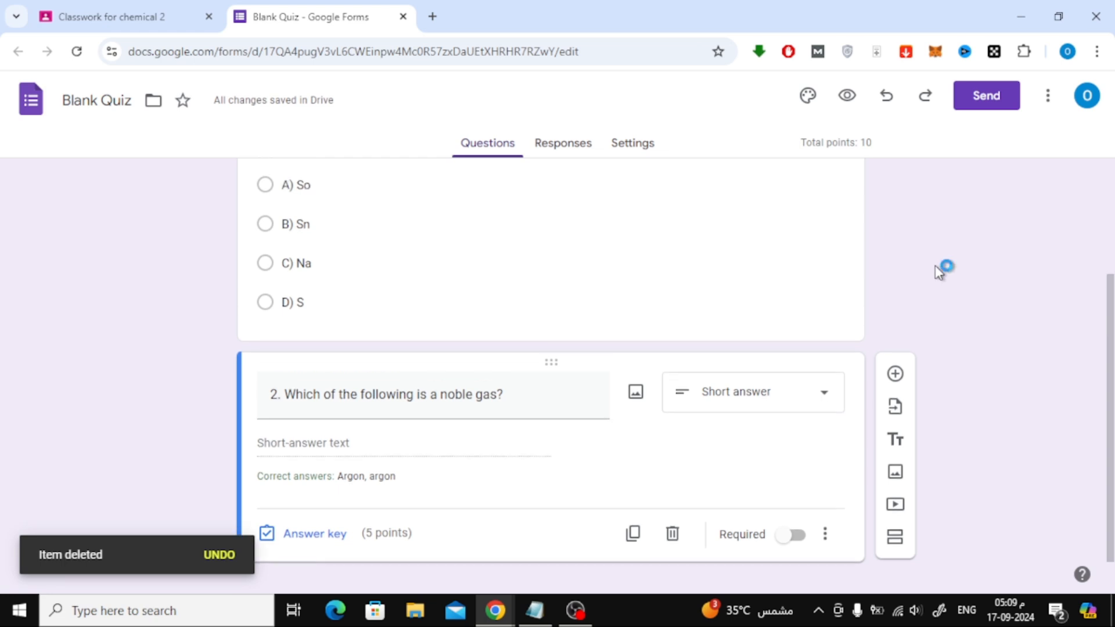
scroll(up, 3)
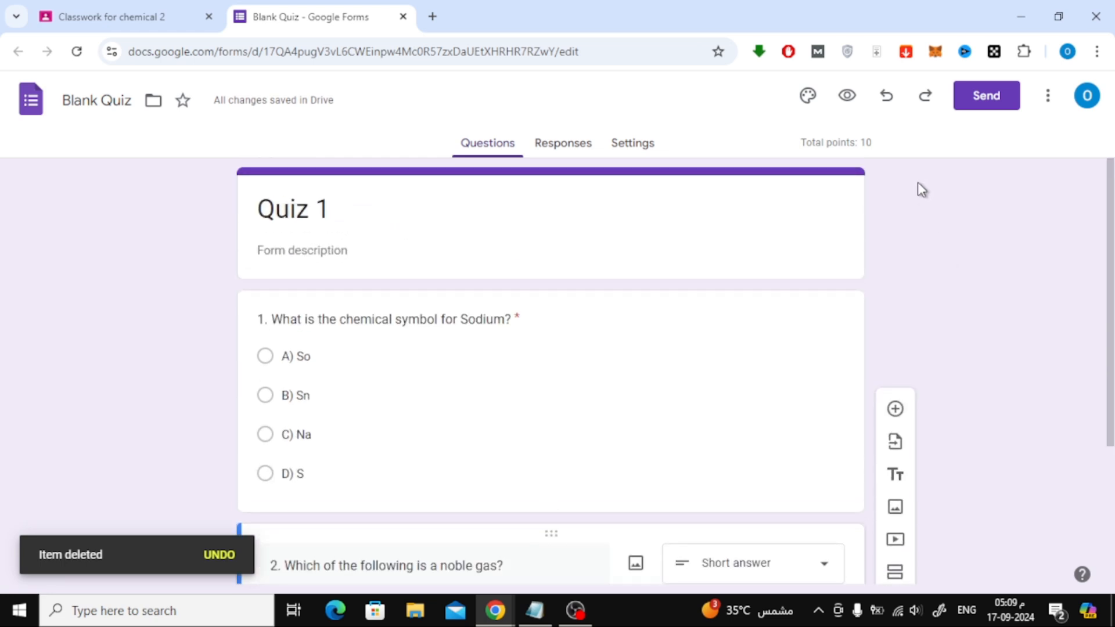
click(847, 95)
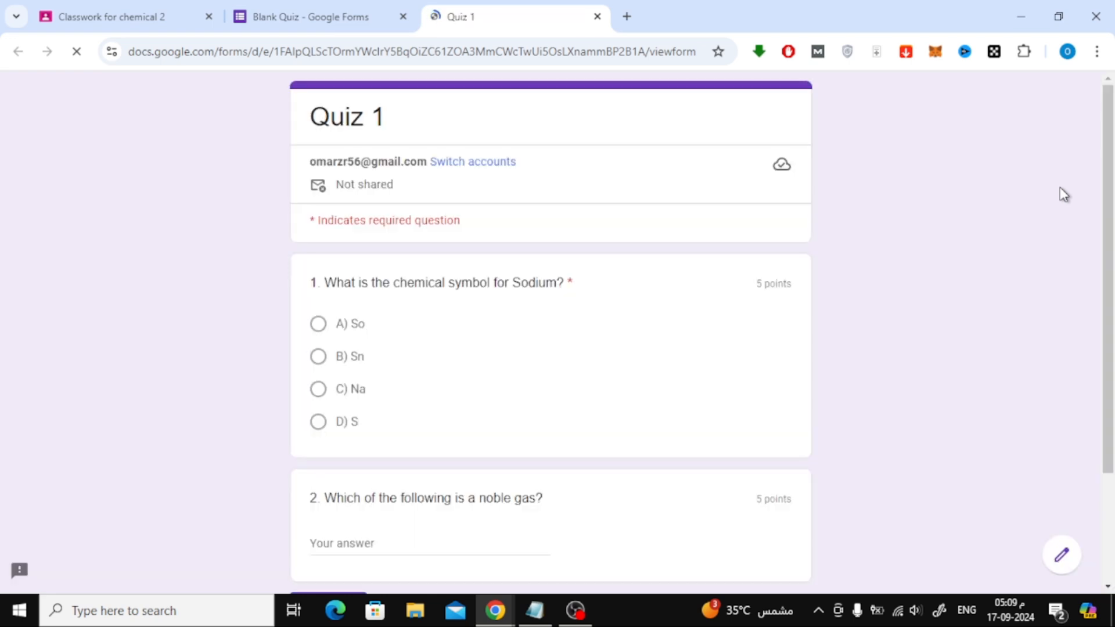
Test the quiz preview by choosing Na for question 1, then close the preview.
scroll(down, 3)
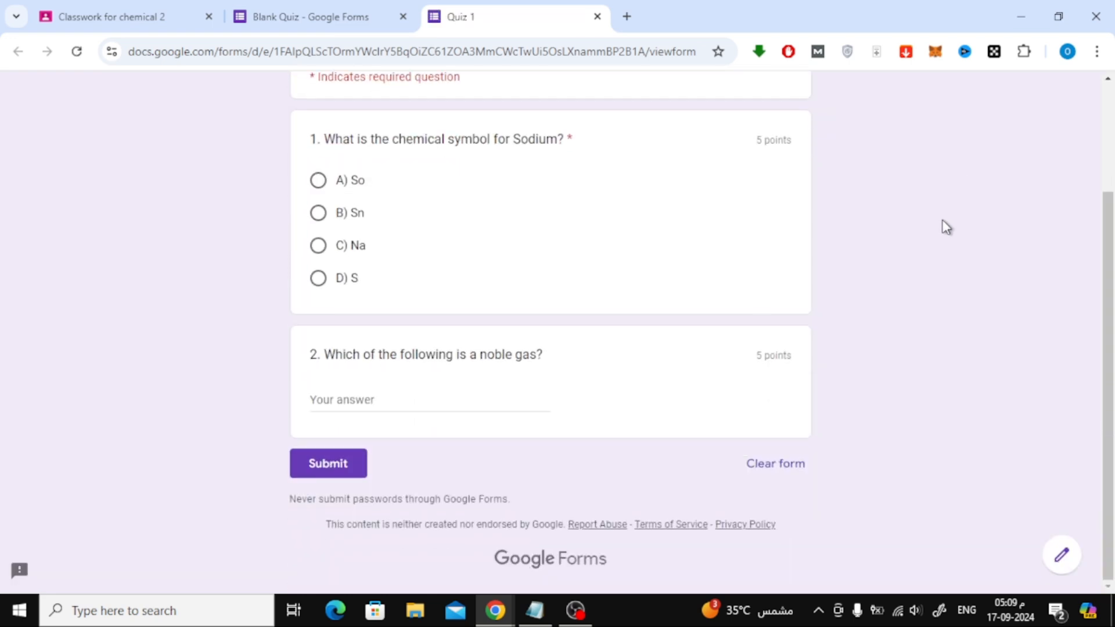
click(427, 399)
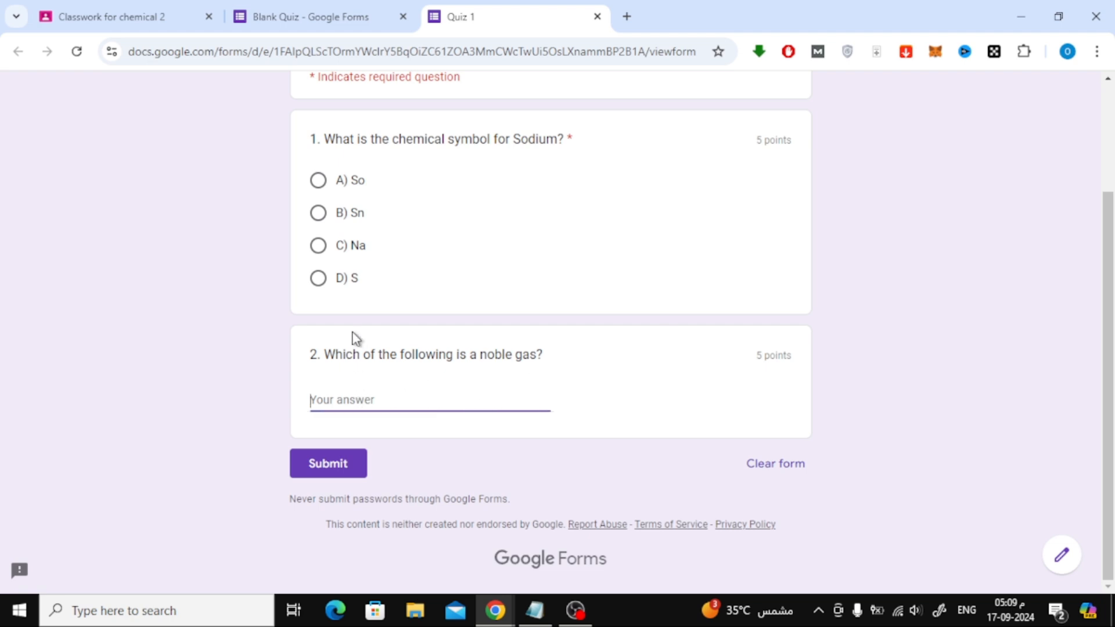
click(317, 245)
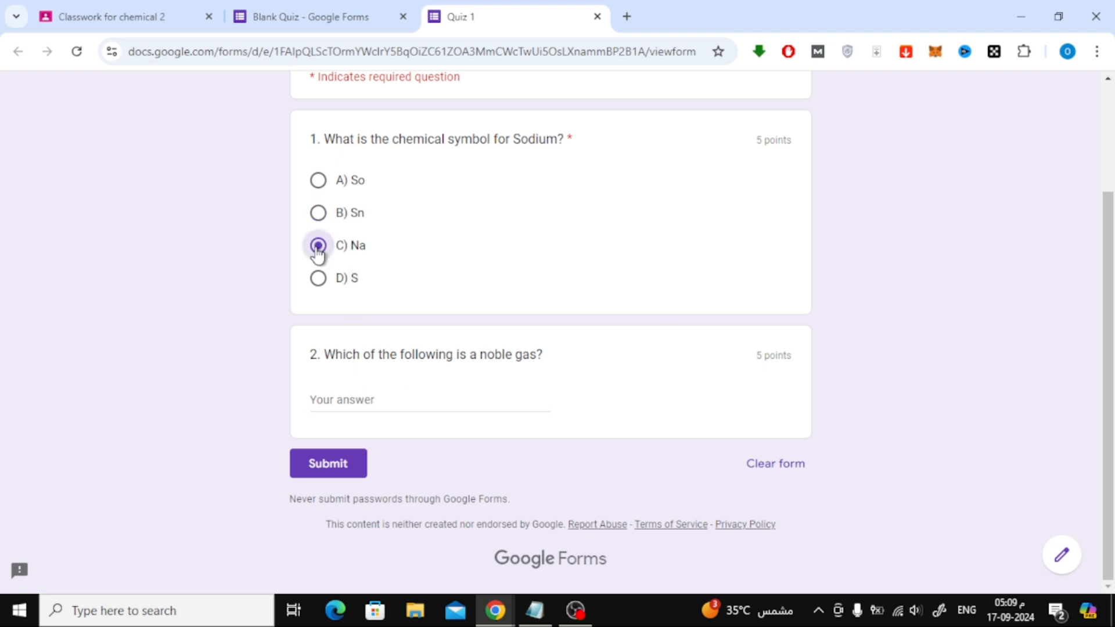
click(318, 245)
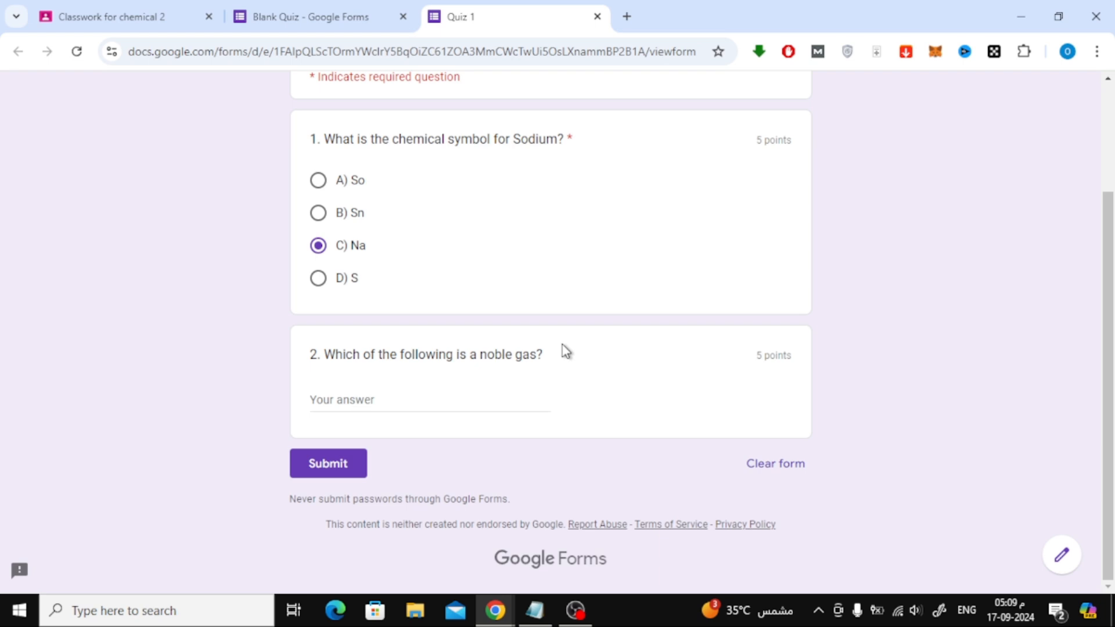
scroll(up, 3)
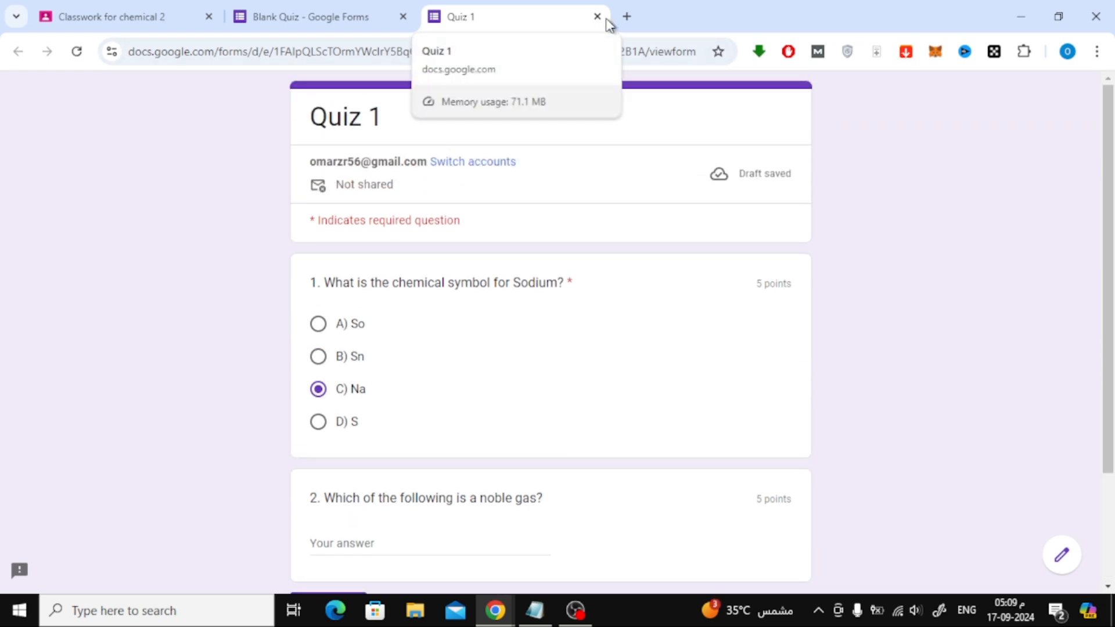
click(596, 17)
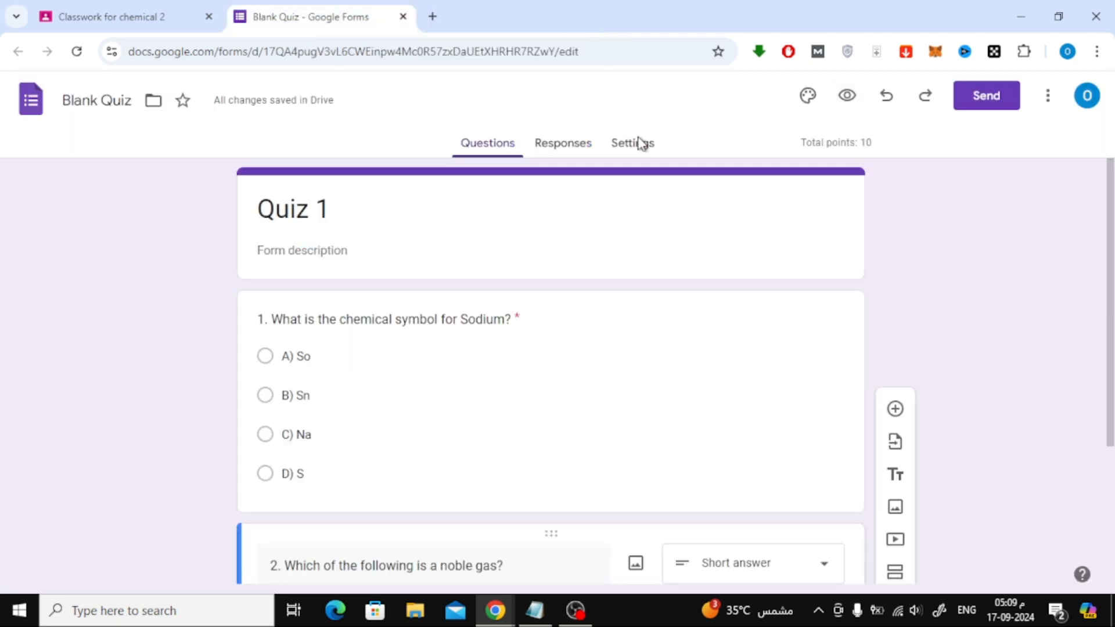
Close the form and set the Quiz 1 assignment to 10 points with no due date.
click(403, 16)
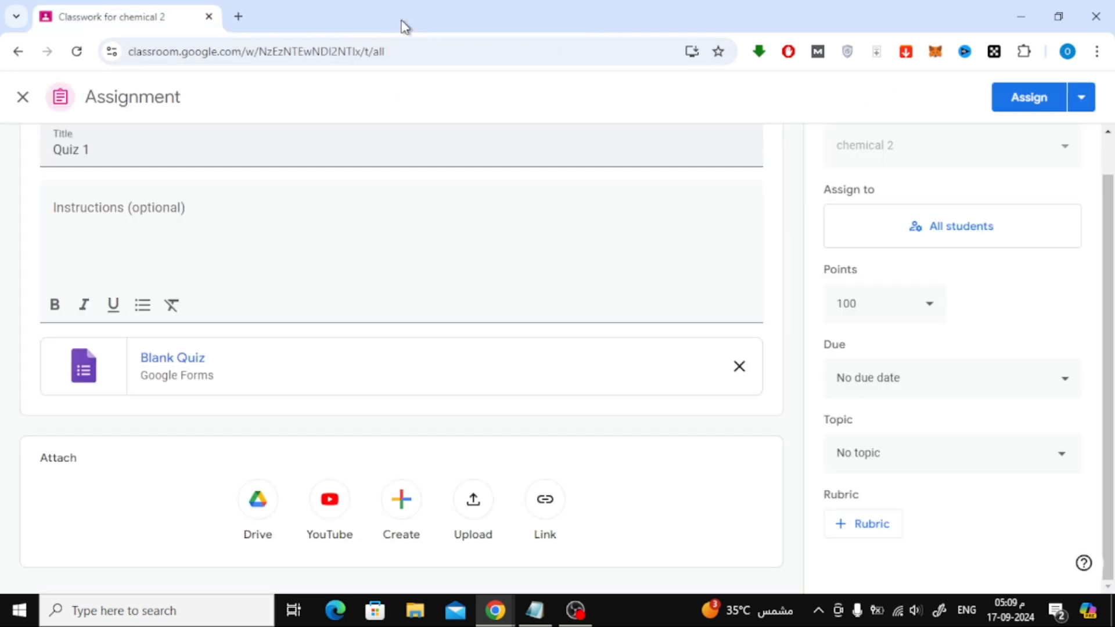
mouse_move(448, 389)
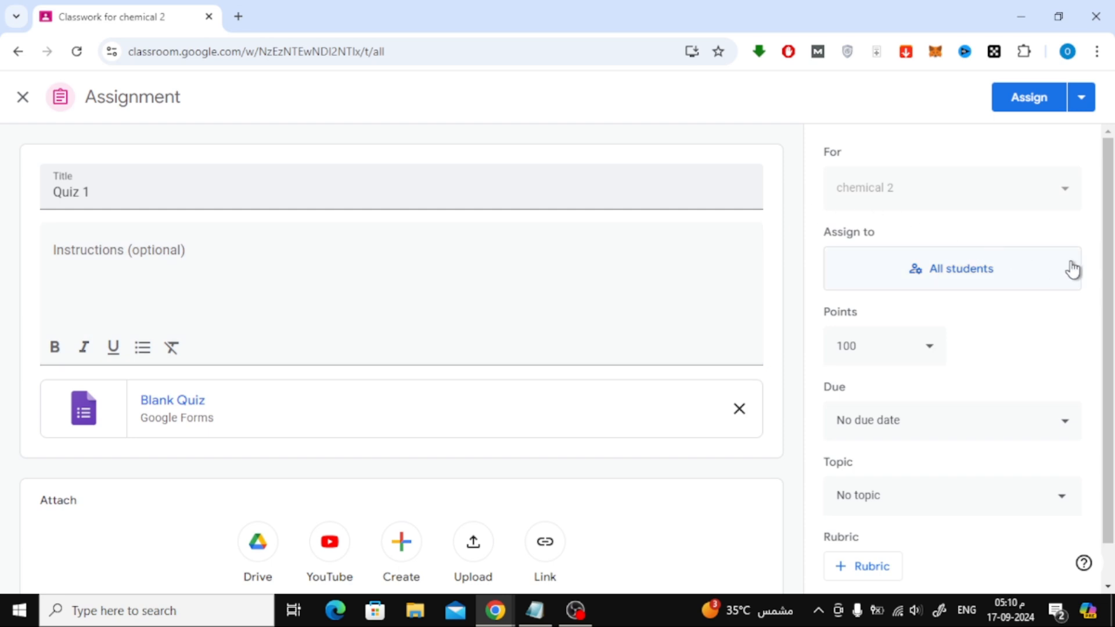
scroll(down, 3)
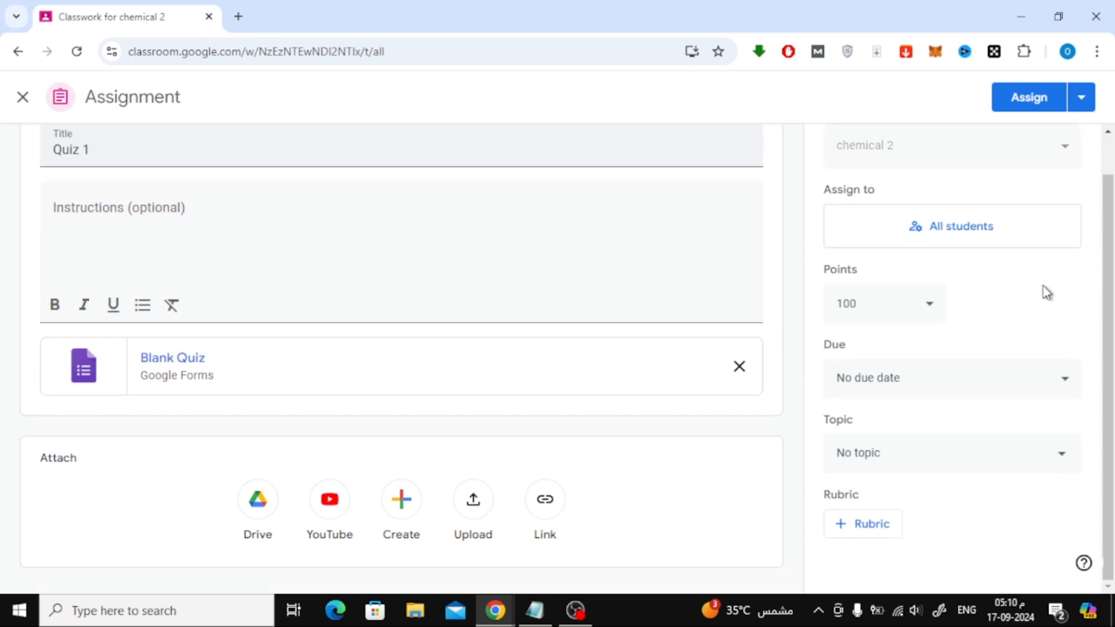
click(882, 303)
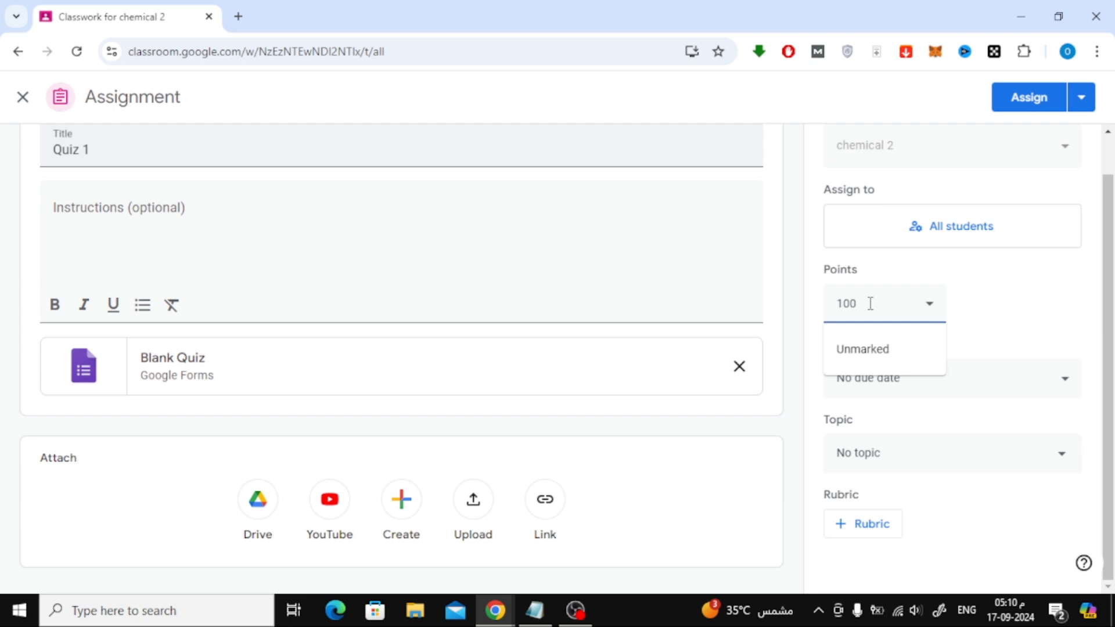
text(10)
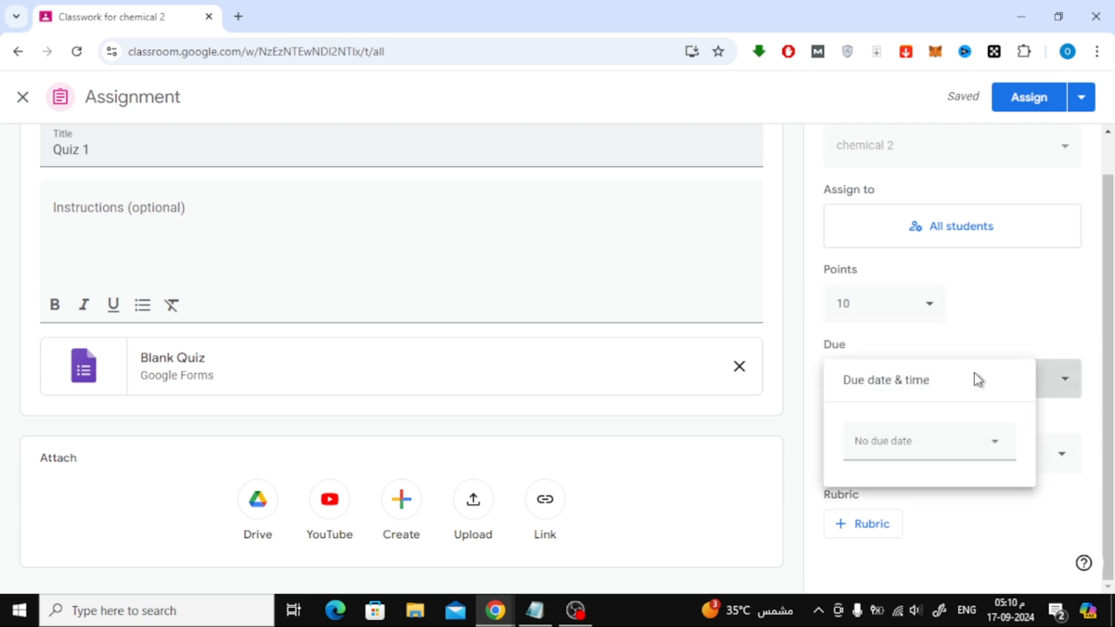
click(925, 441)
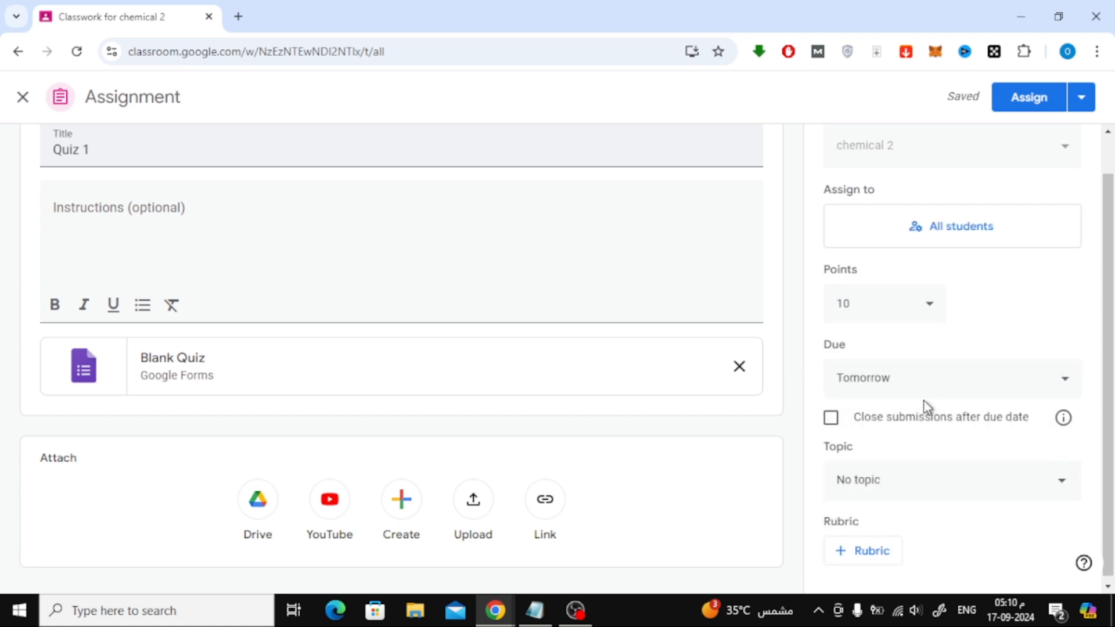
click(950, 377)
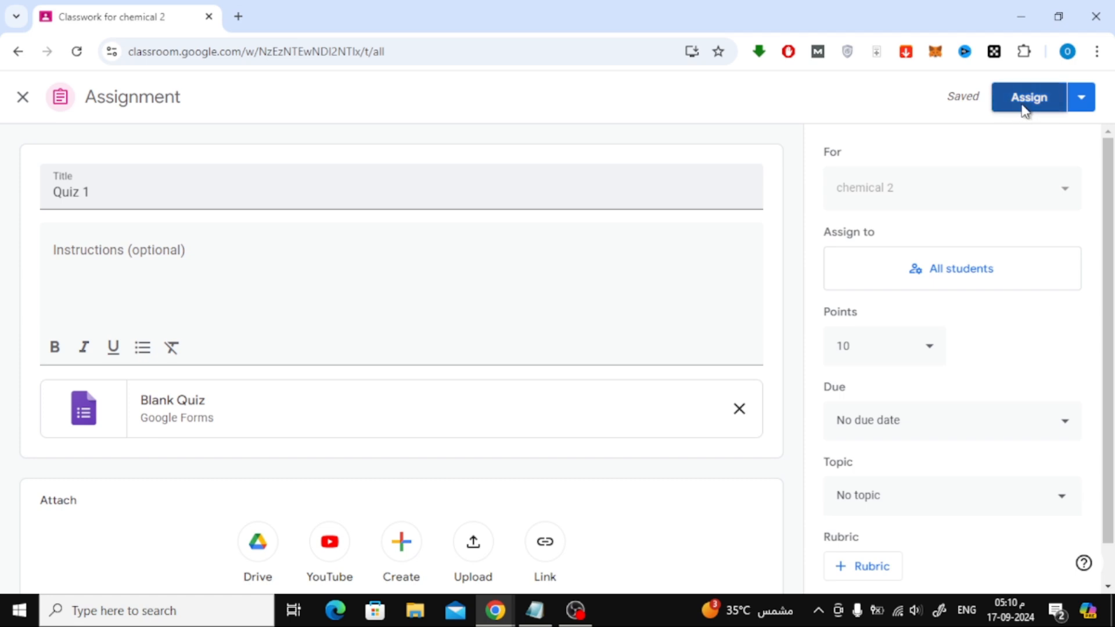
Assign Quiz 1 to the class and expand its entry on the Classwork page.
click(1028, 96)
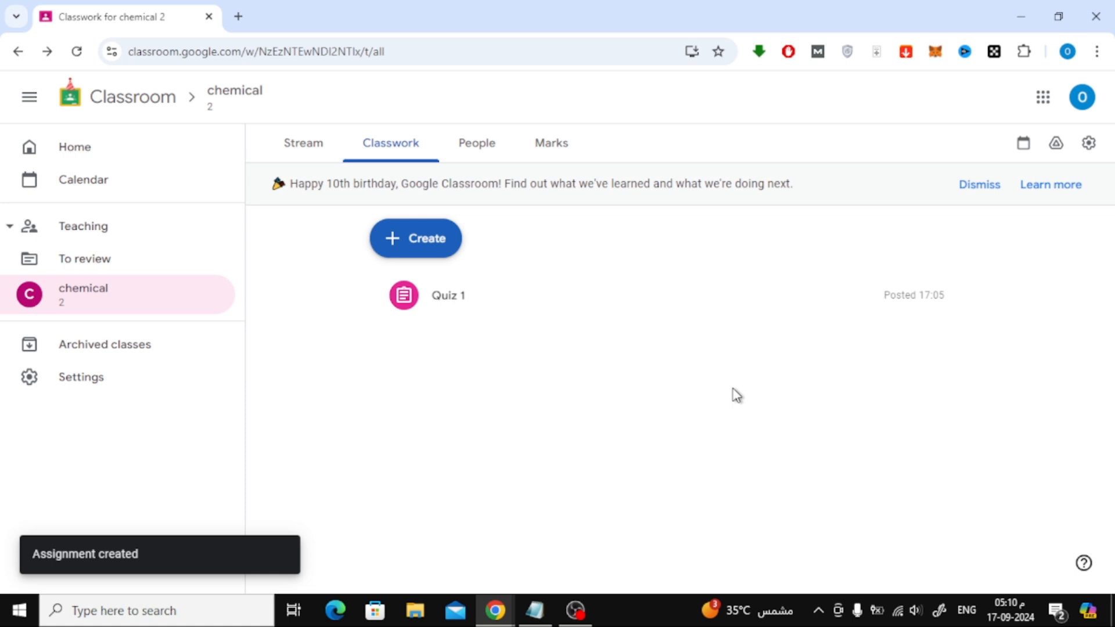
click(448, 295)
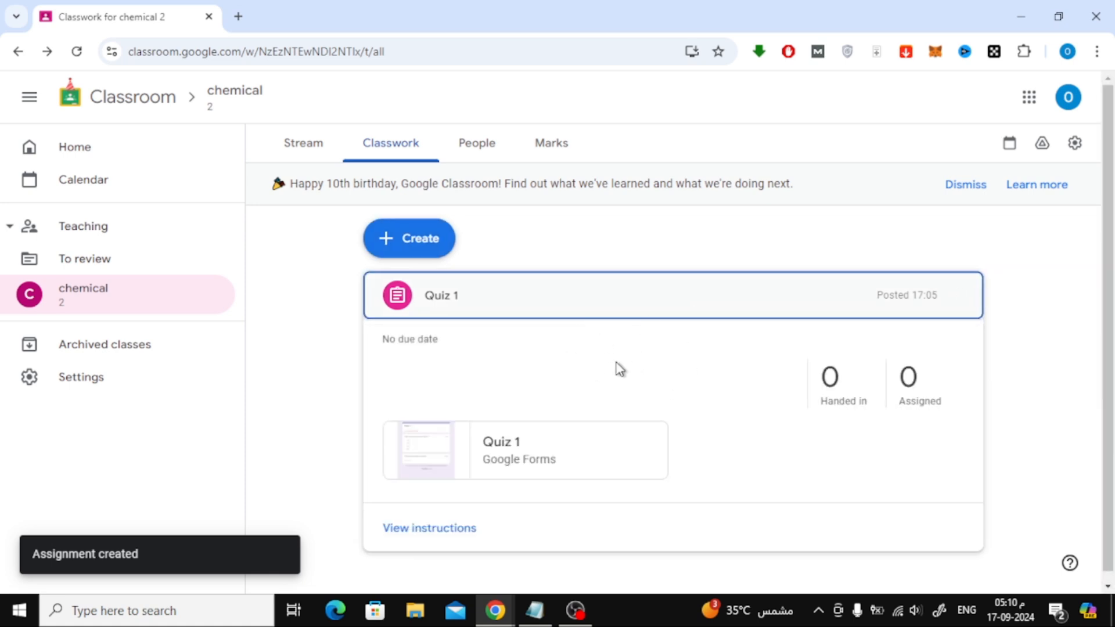
mouse_move(655, 378)
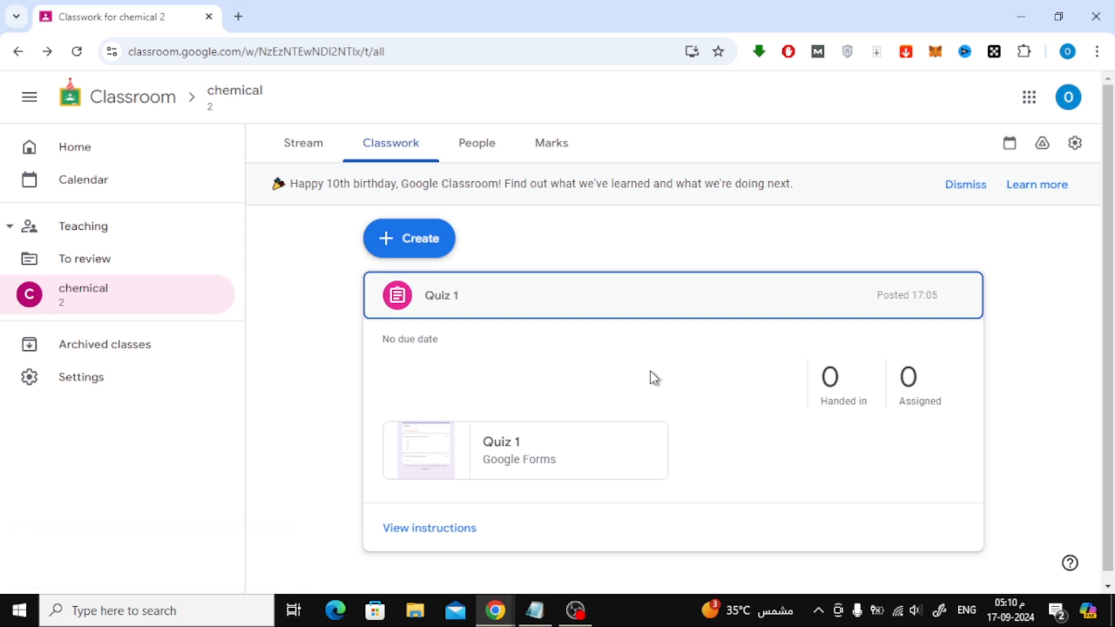
mouse_move(666, 377)
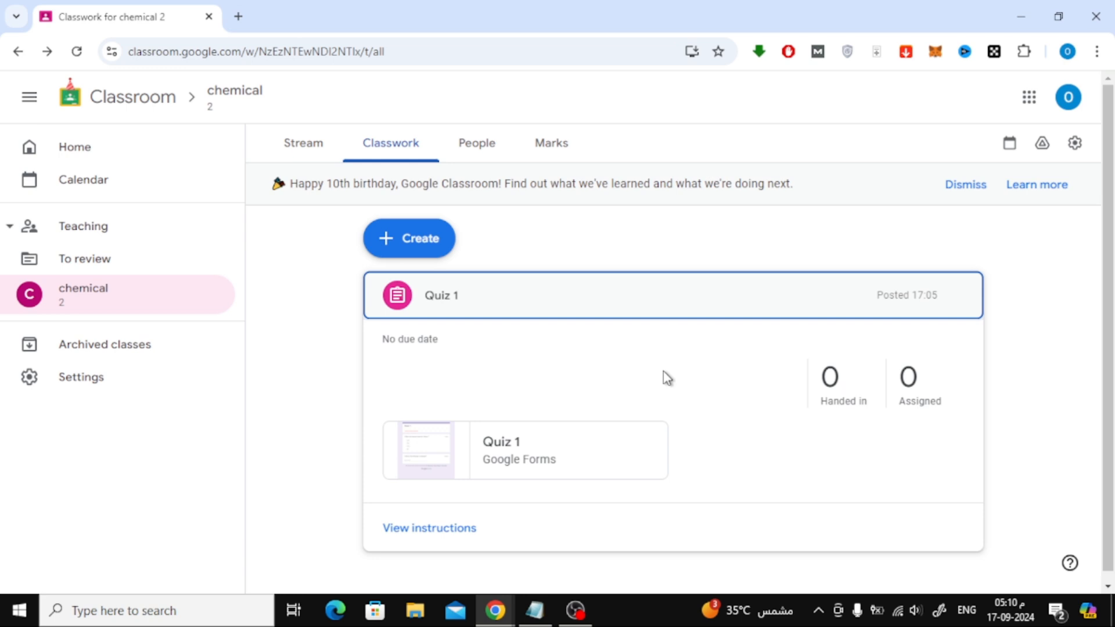